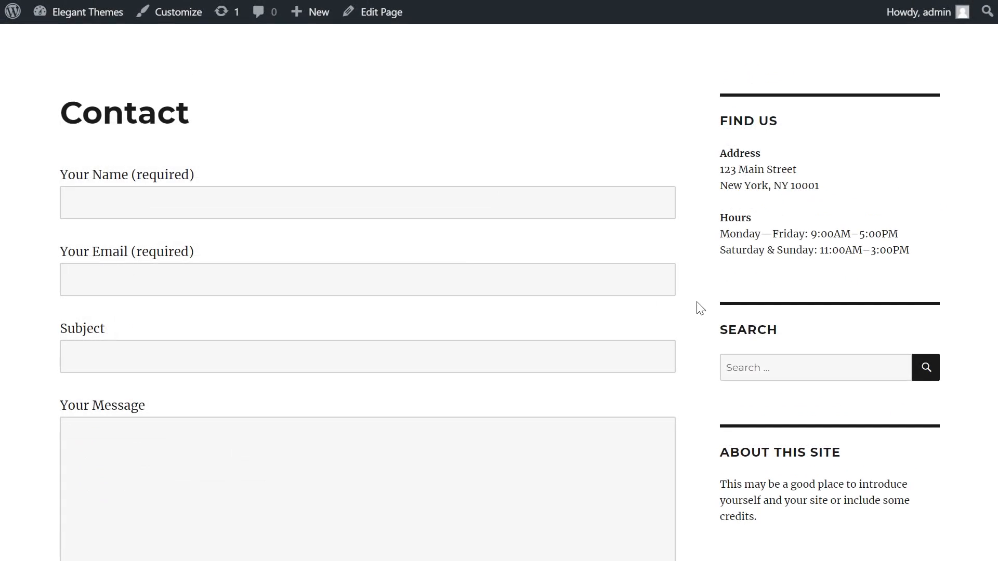
pyautogui.moveTo(440, 258)
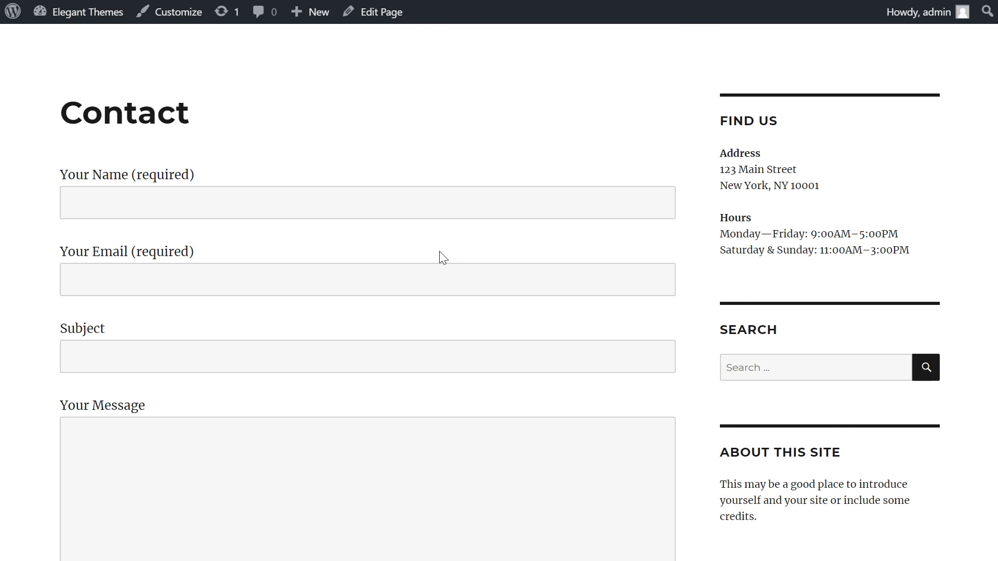
# - Bring up the Additional CSS editor holding the /* Contact Form 7 Styles */ comment beside the Contact page preview
pyautogui.scroll(-3)
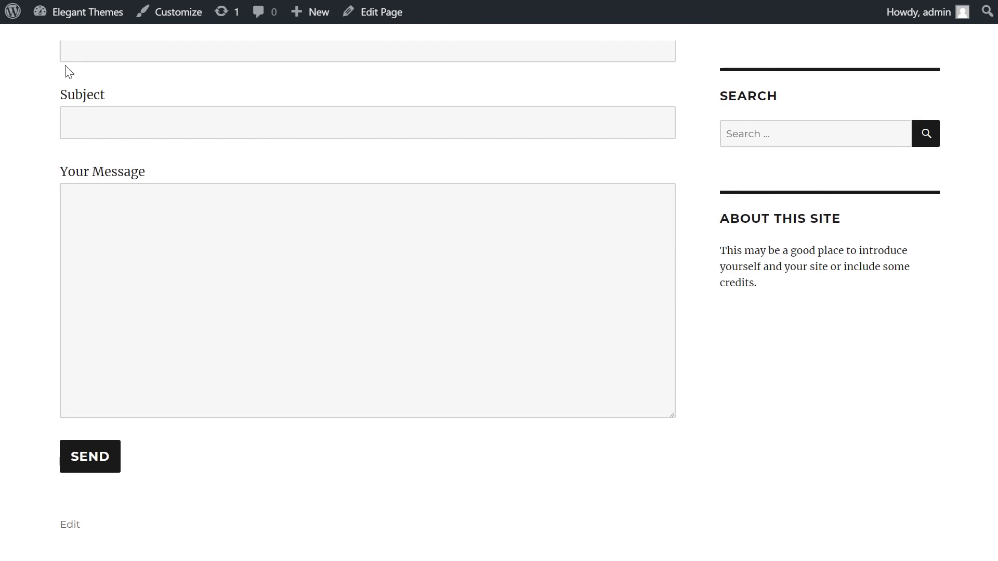
pyautogui.scroll(3)
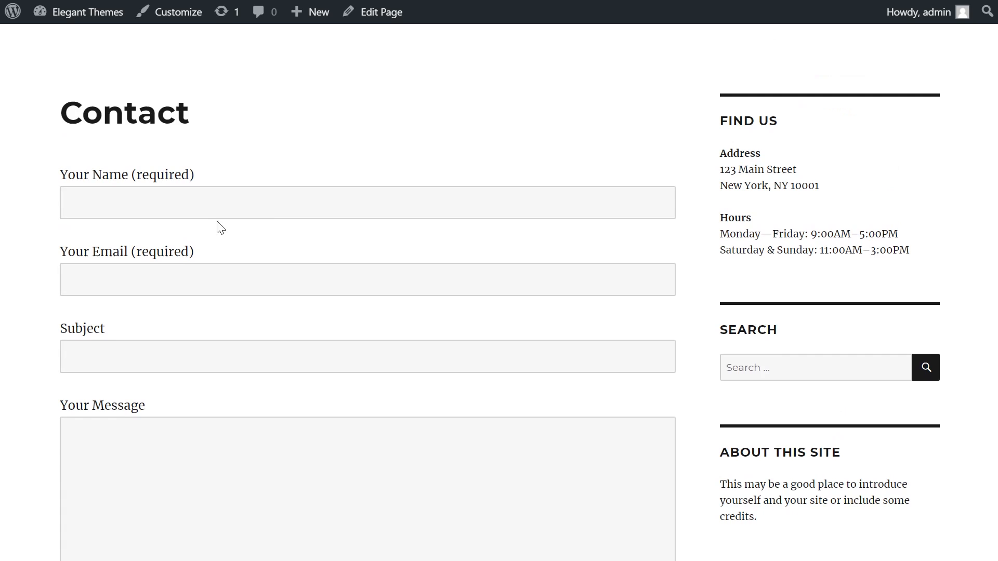
pyautogui.moveTo(243, 258)
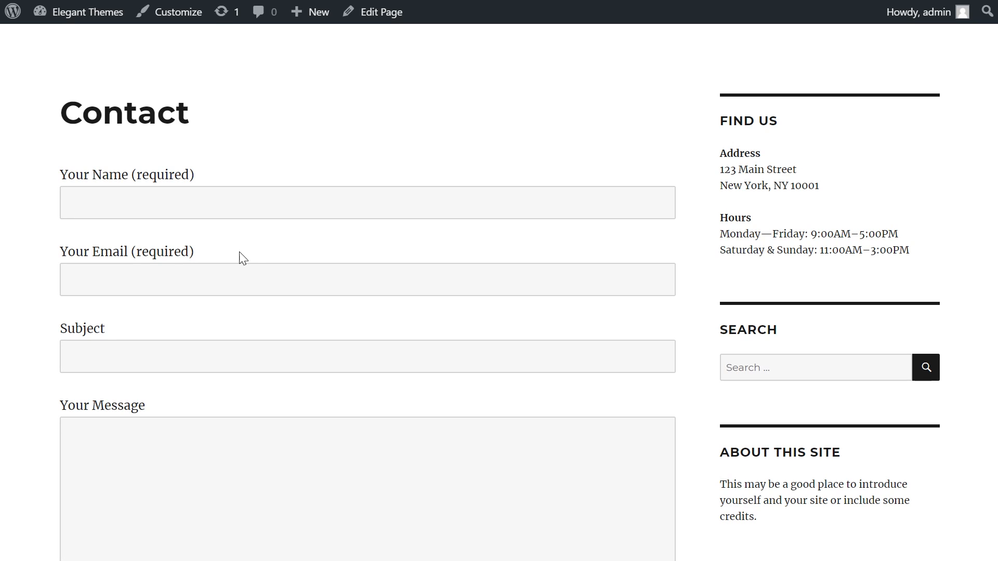
pyautogui.moveTo(255, 264)
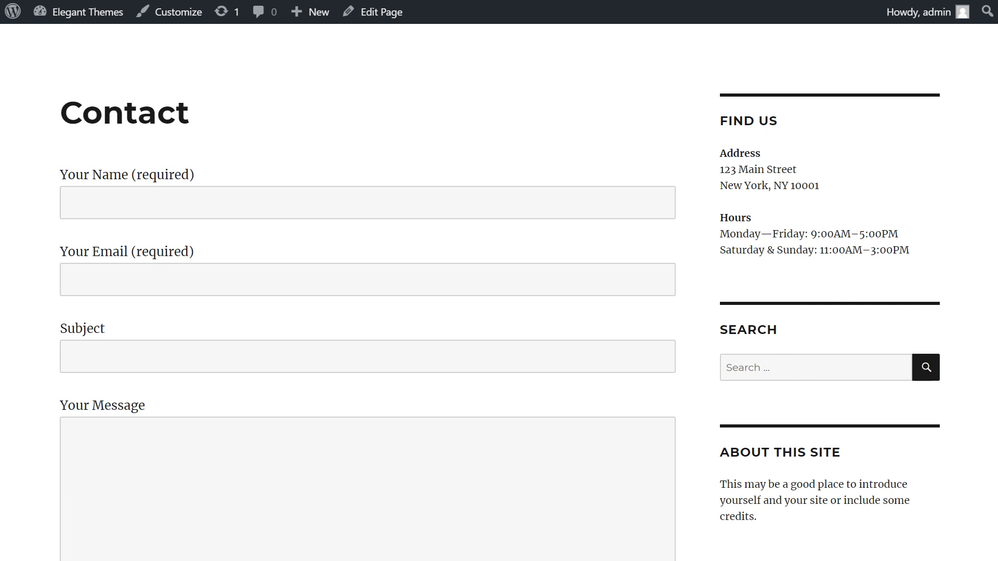
pyautogui.click(177, 12)
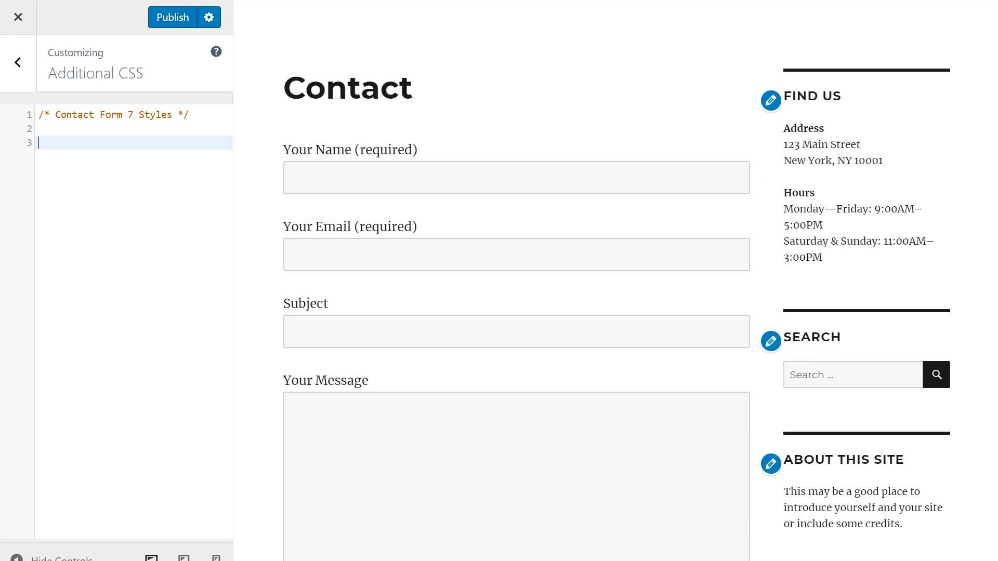
pyautogui.moveTo(165, 203)
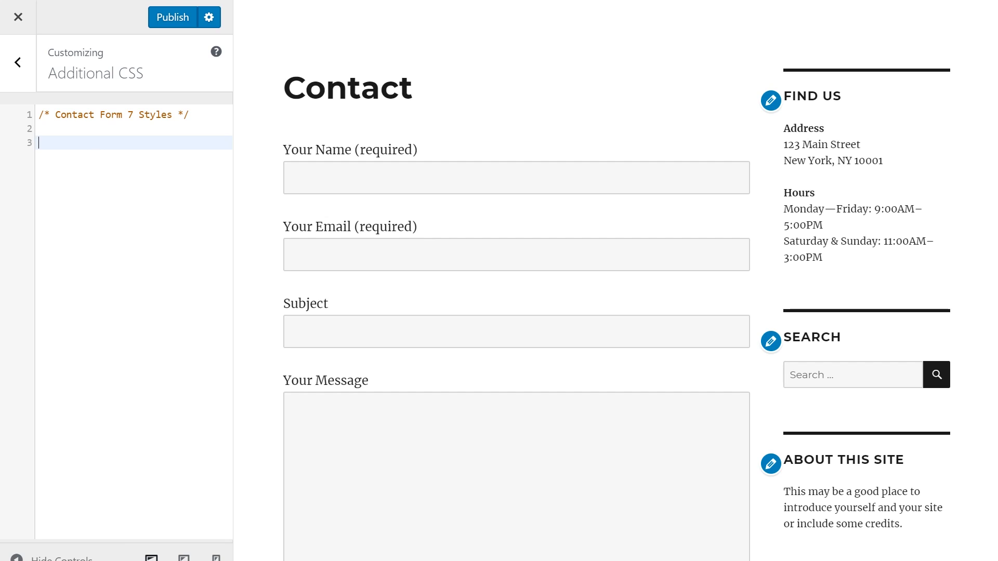
pyautogui.moveTo(176, 211)
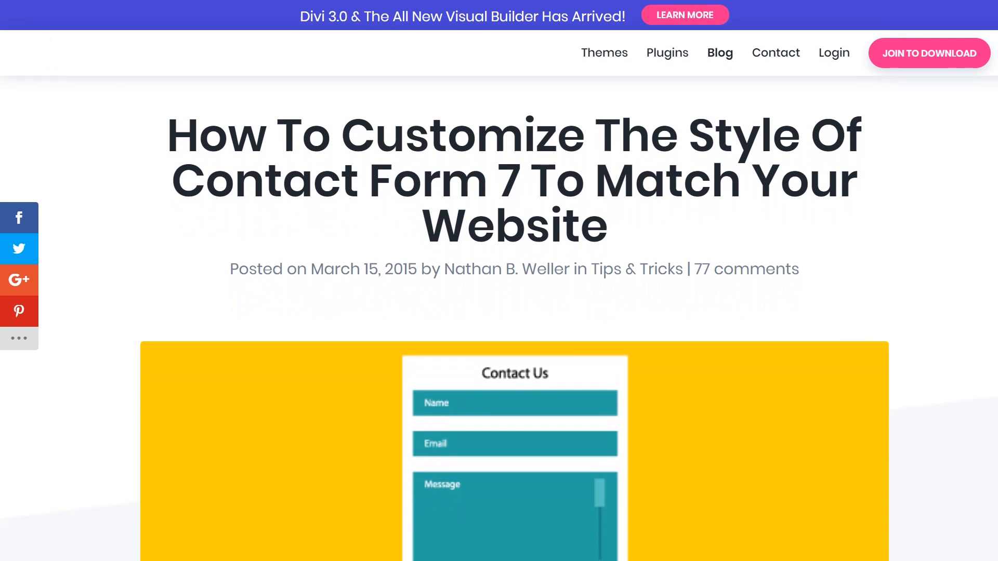
pyautogui.scroll(-3)
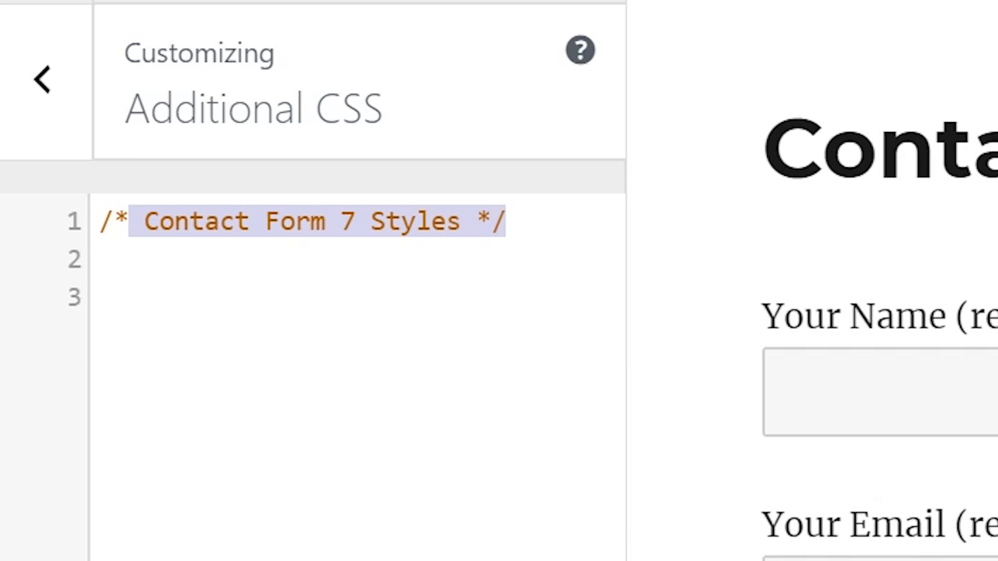
# - Add a .wpcf7 rule with background-color #DBDBDB and a 5px solid #666666 border
pyautogui.click(114, 298)
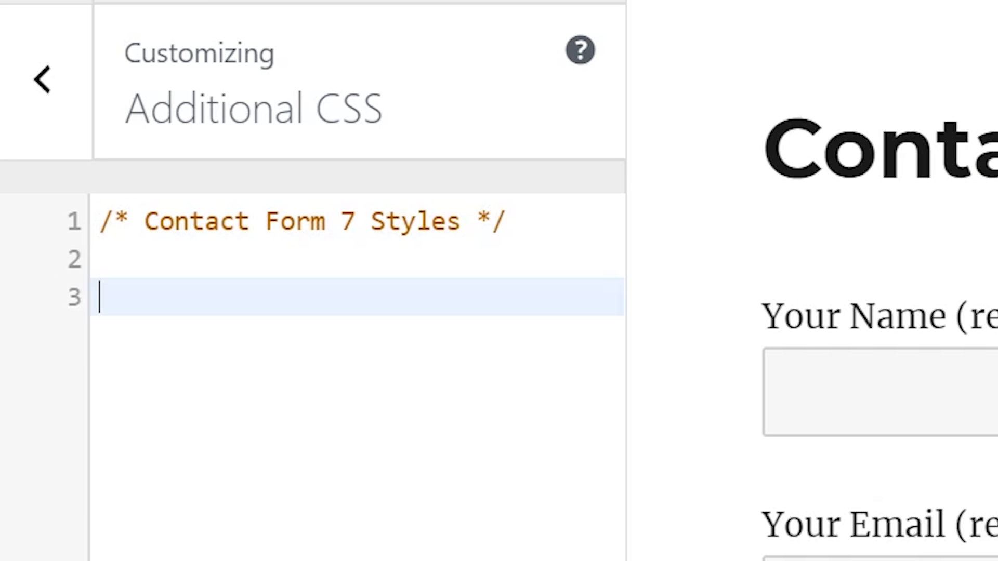
pyautogui.moveTo(613, 443)
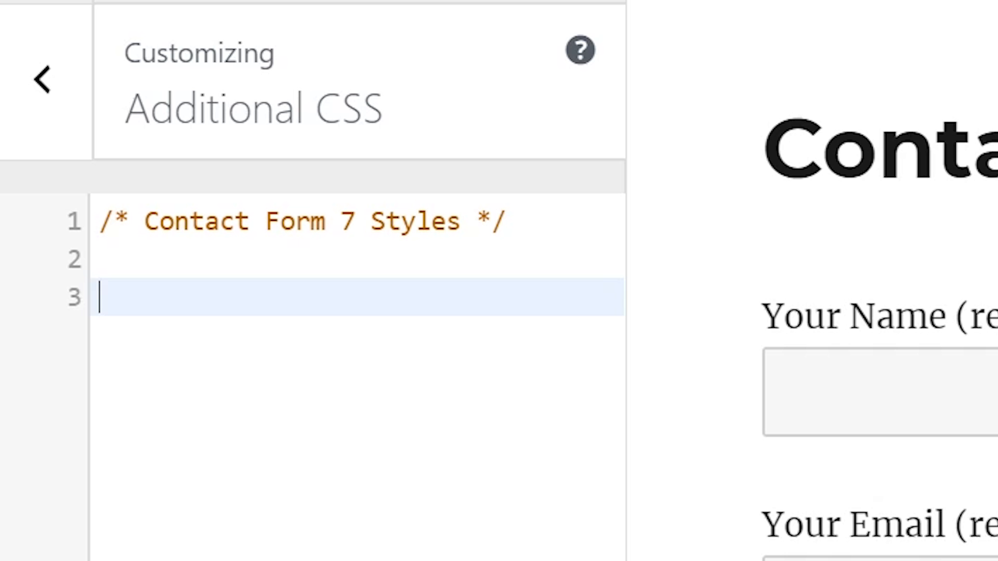
pyautogui.write('.')
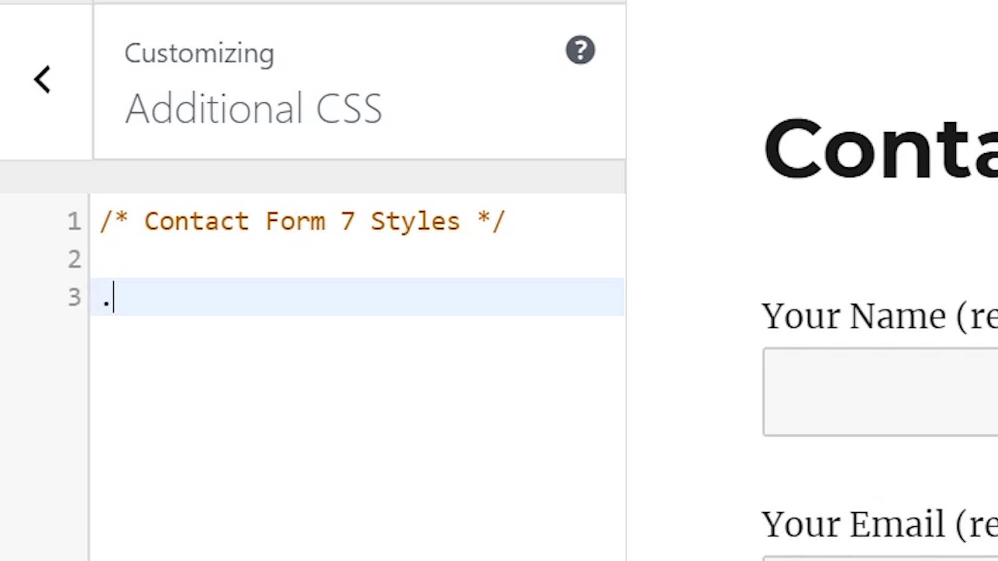
pyautogui.write('wpcf')
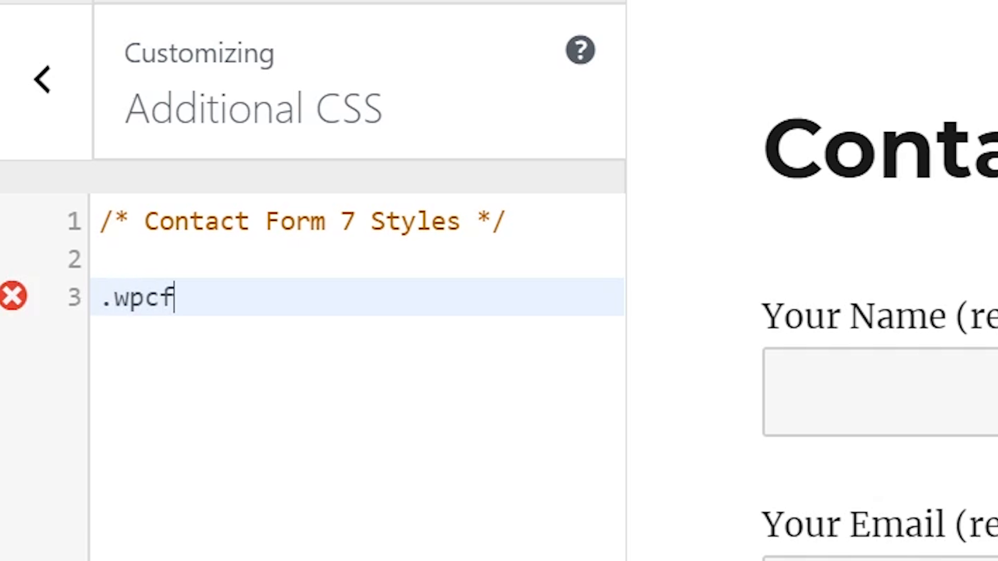
pyautogui.write('7')
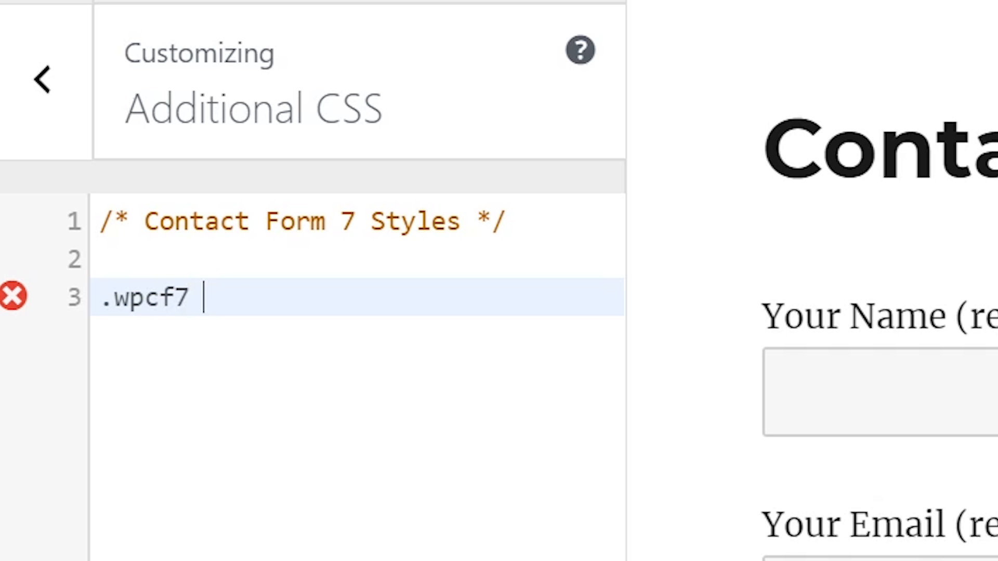
pyautogui.write('{')
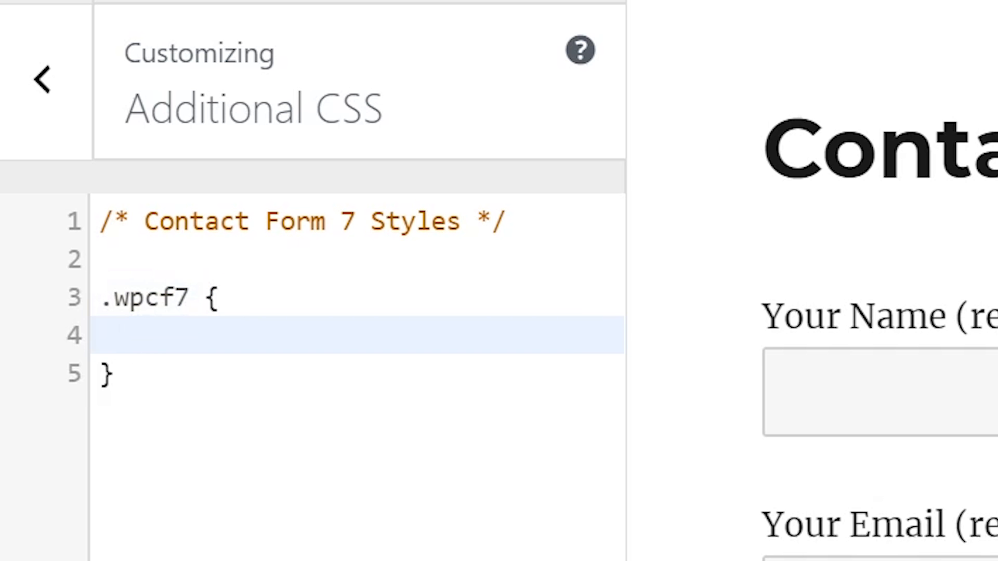
pyautogui.write('background-cold')
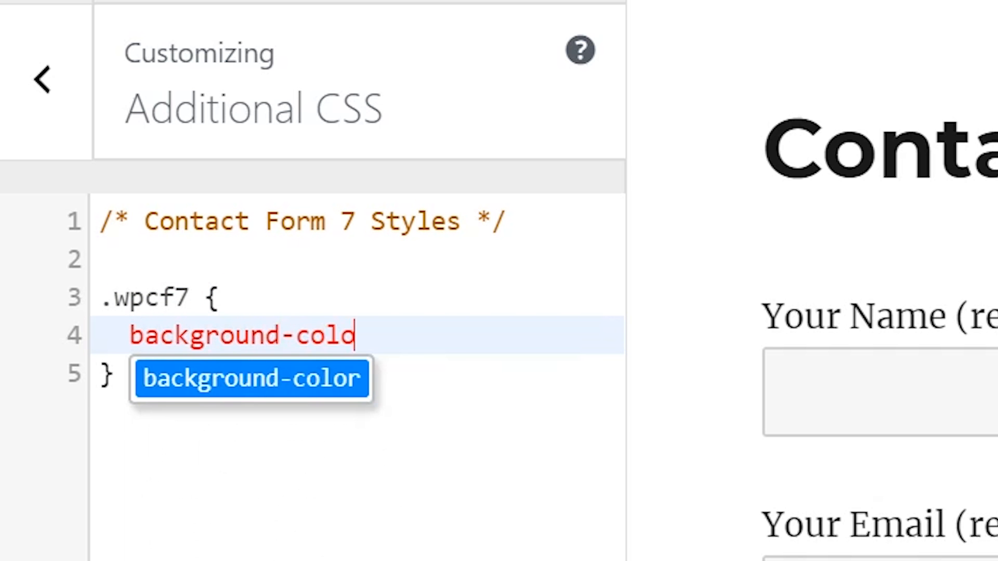
pyautogui.write(': #DBDBDB;')
pyautogui.write('border: 5px s')
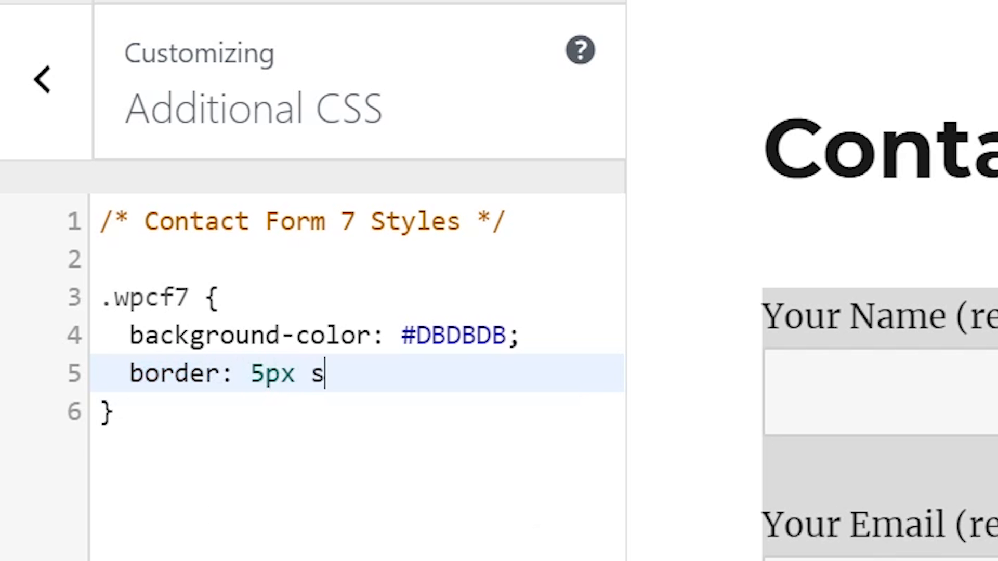
pyautogui.write('olid #')
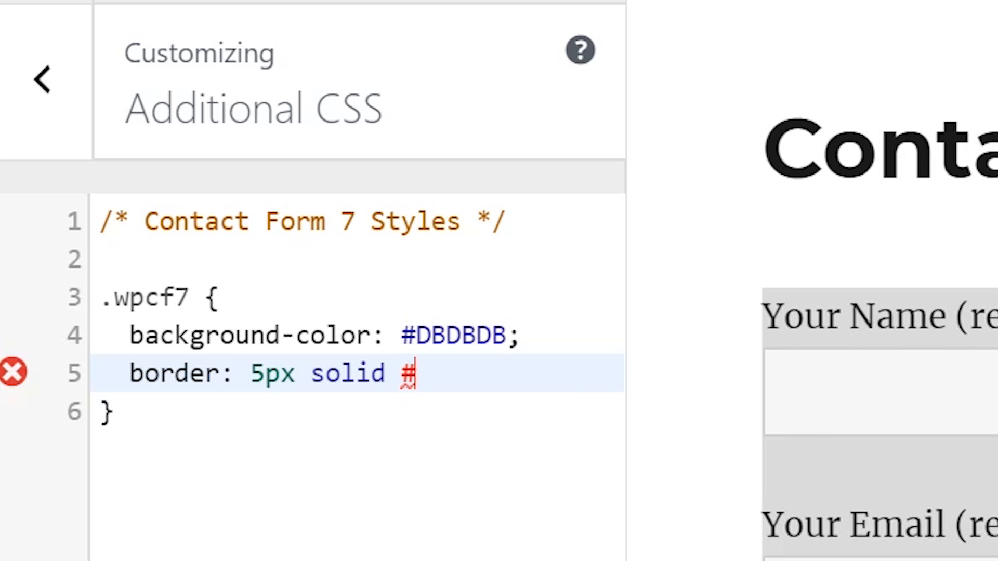
pyautogui.write('666666;')
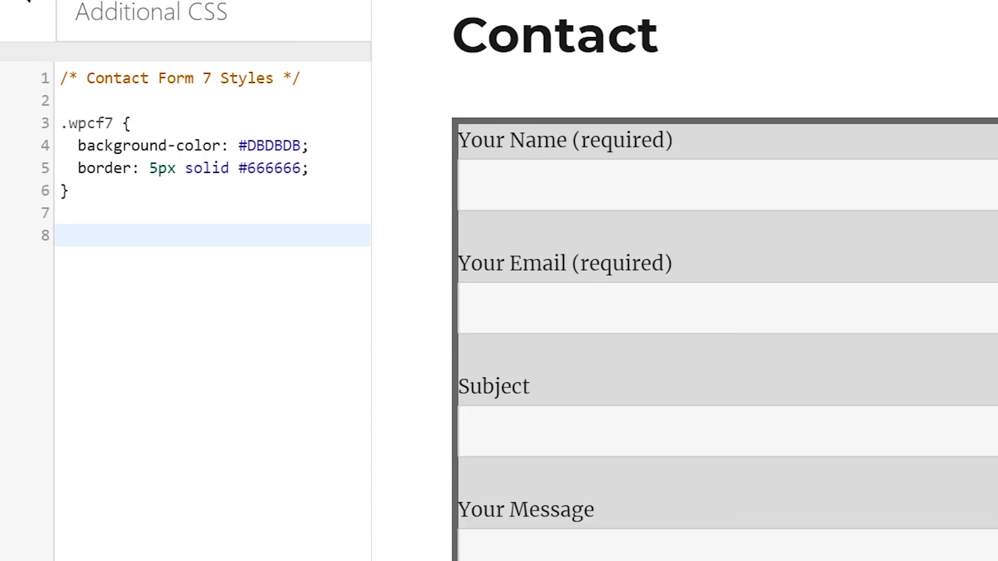
# - Add a .wpcf7-form rule with 25px margin-left, margin-right and margin-top
pyautogui.write('.wpcf')
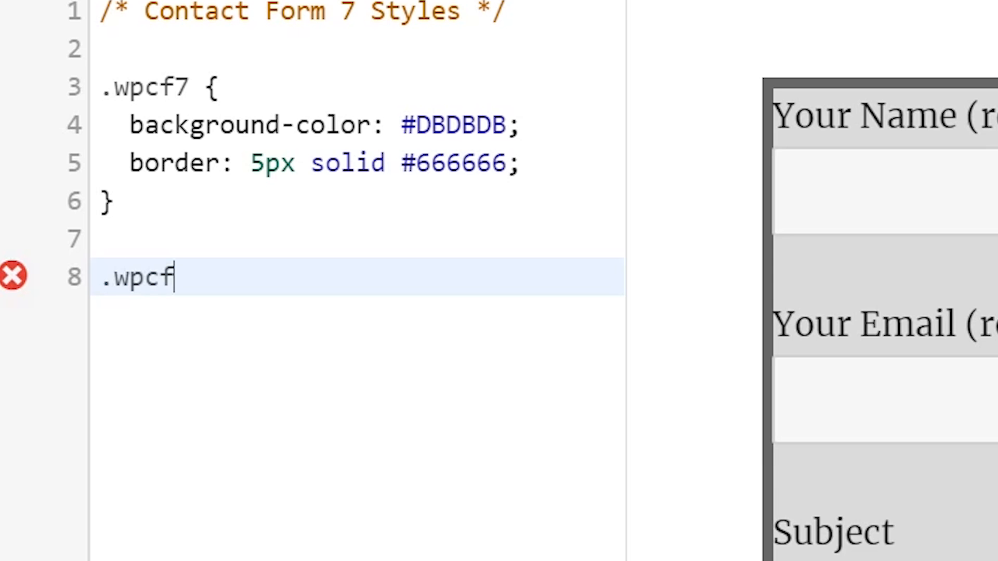
pyautogui.write('7-form')
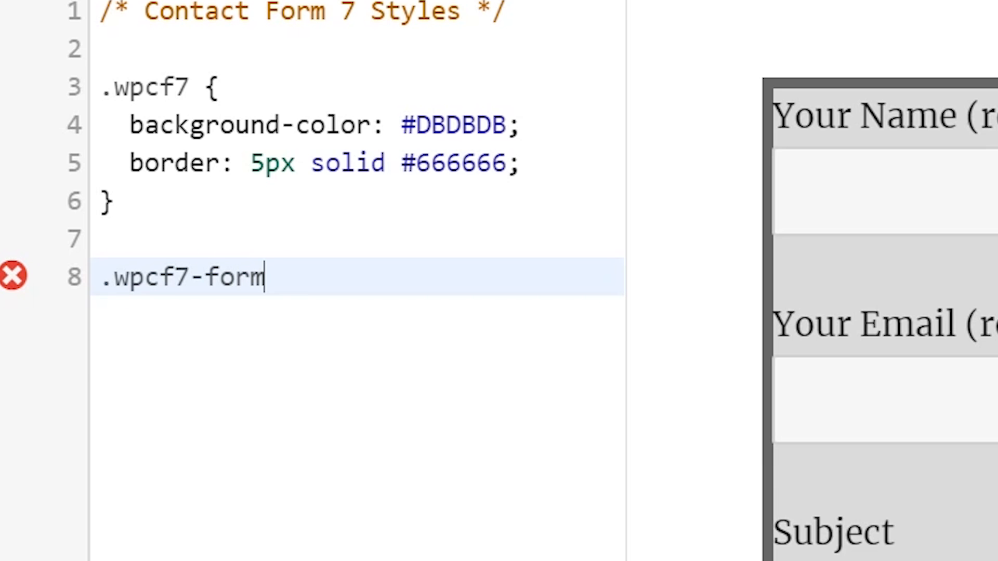
pyautogui.write('{')
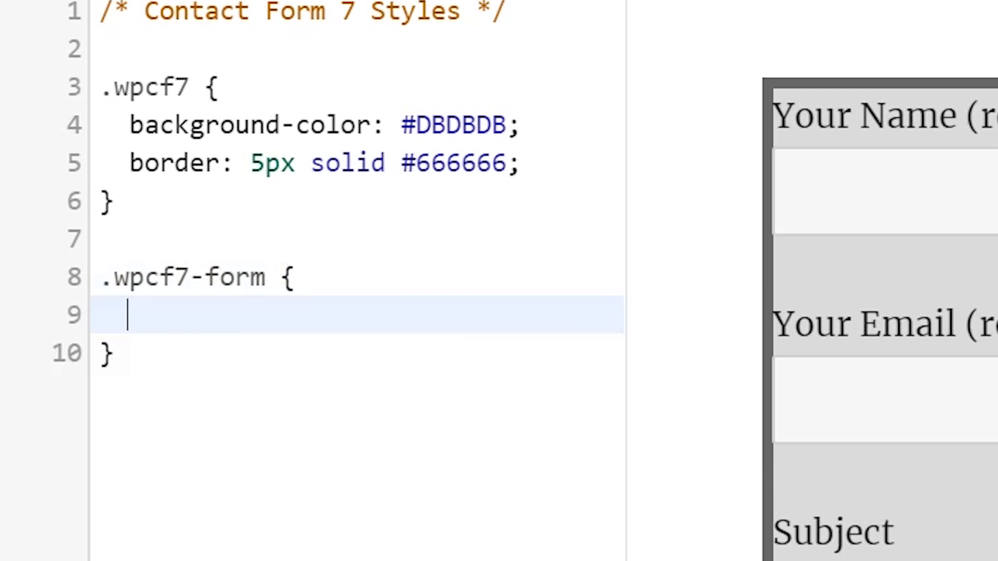
pyautogui.write('margin-left: 25px;')
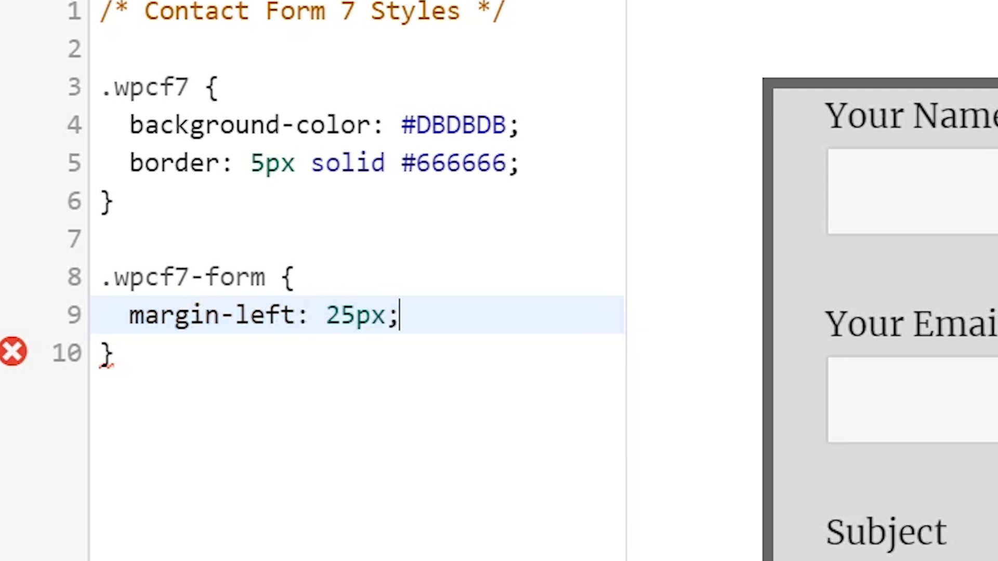
pyautogui.write('margin-r')
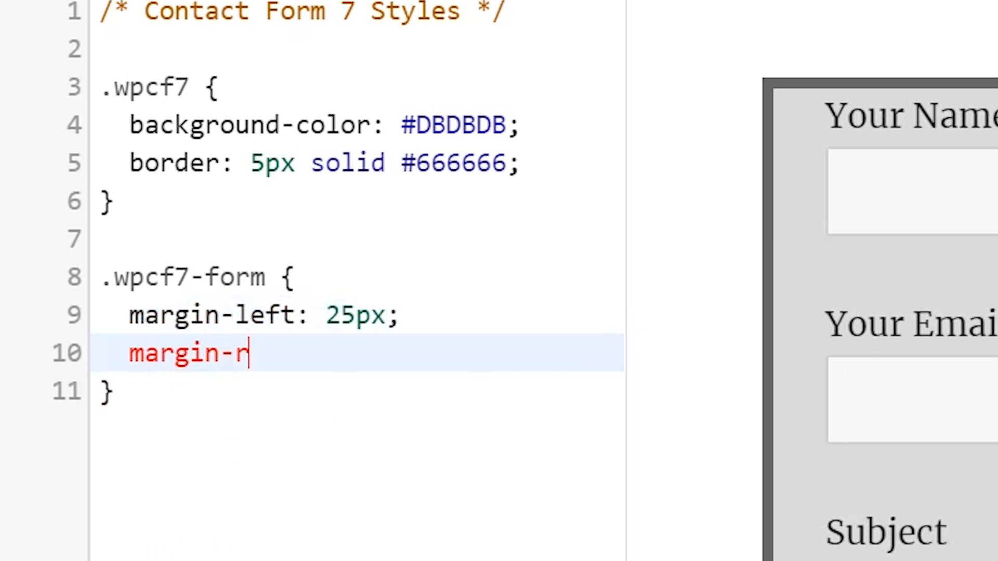
pyautogui.write('ight: 25px;')
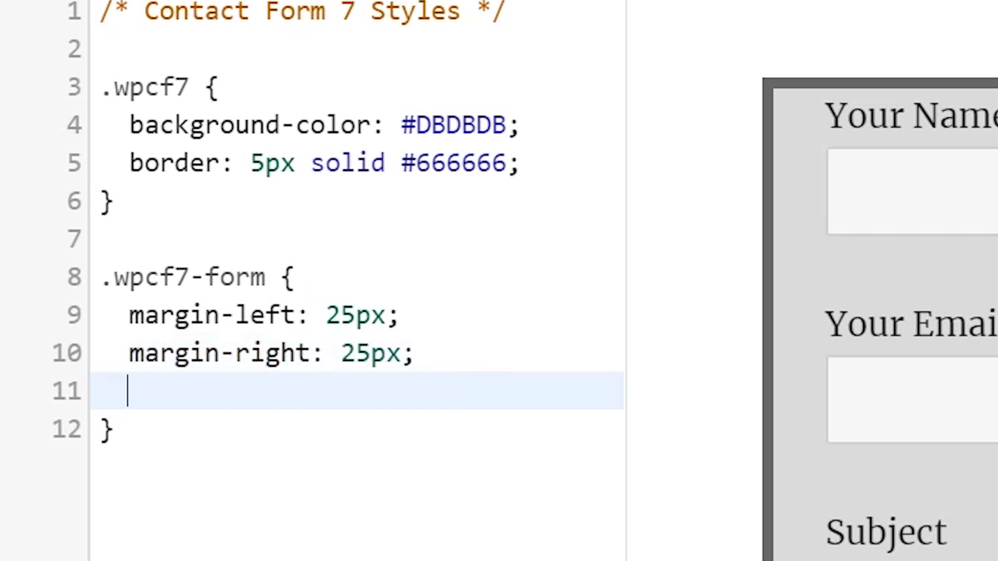
pyautogui.write('margin-top: 25px;')
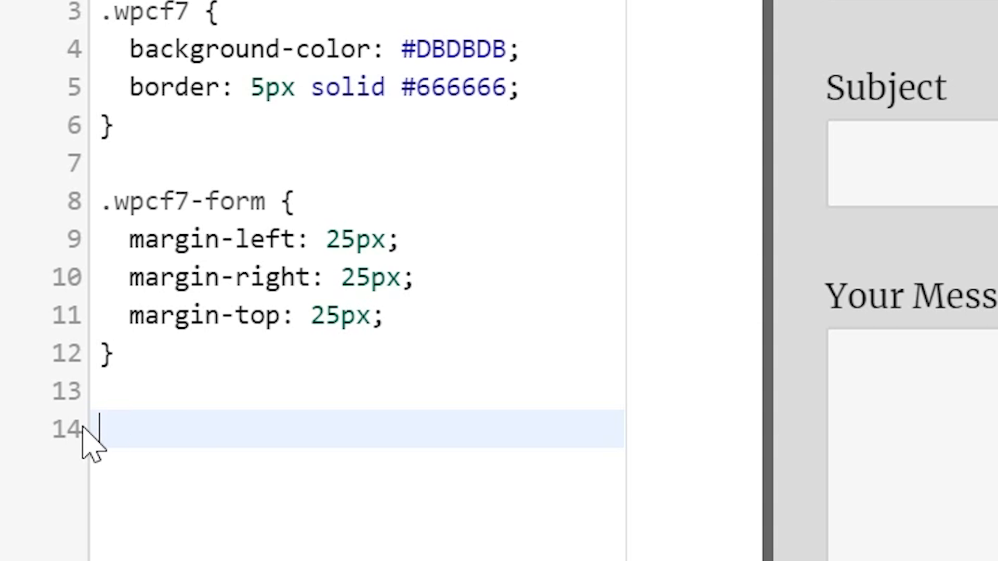
# - Add a .wpcf7-textarea rule setting width to 85%, correcting px to %
pyautogui.write('.wpcf')
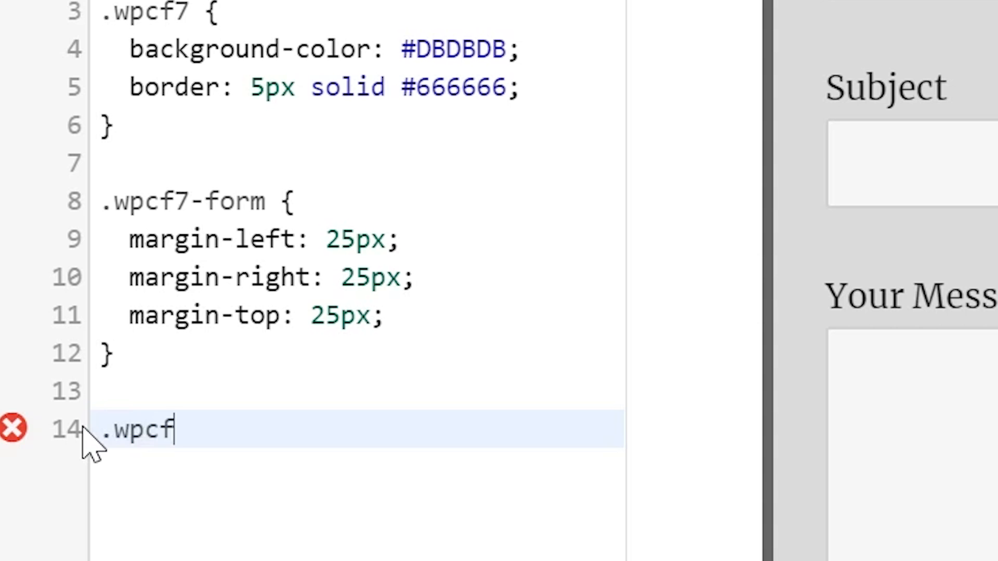
pyautogui.write('7-textarea')
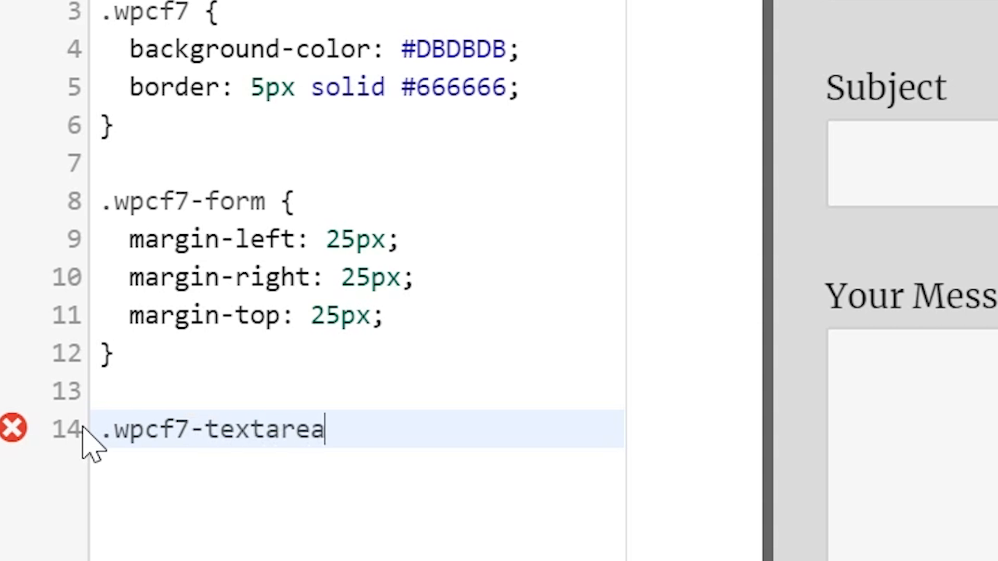
pyautogui.write('{')
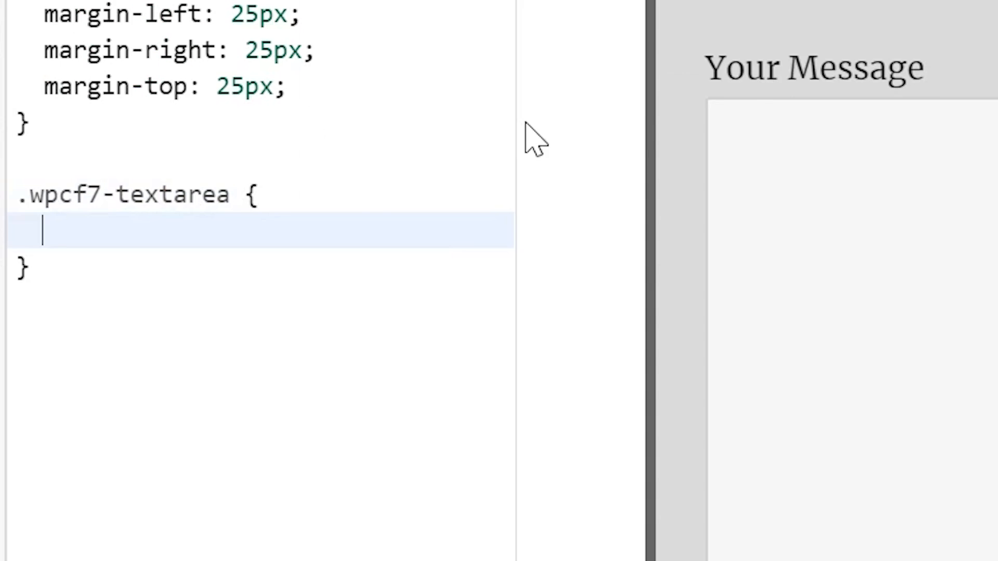
pyautogui.write('width: 85%;')
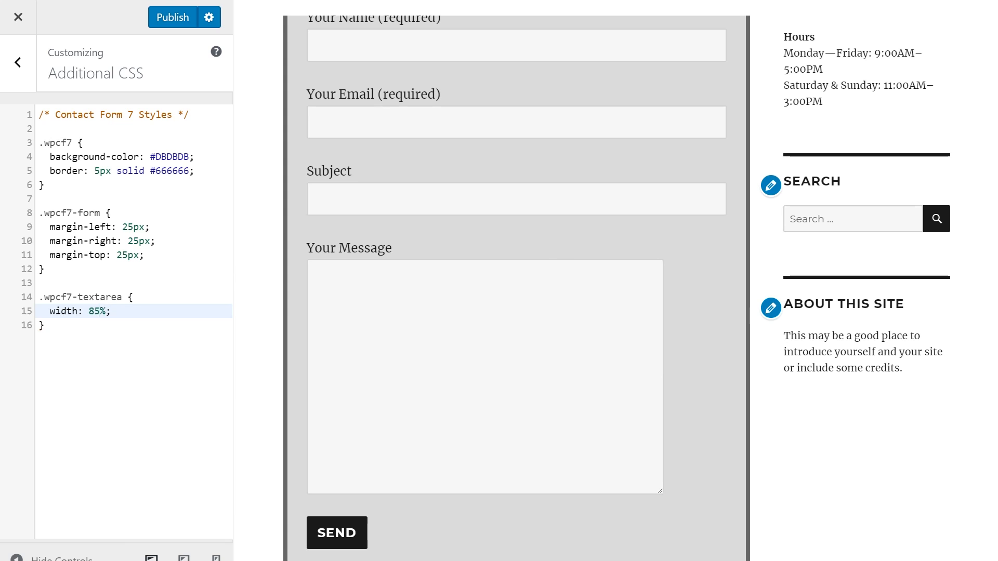
pyautogui.write('px')
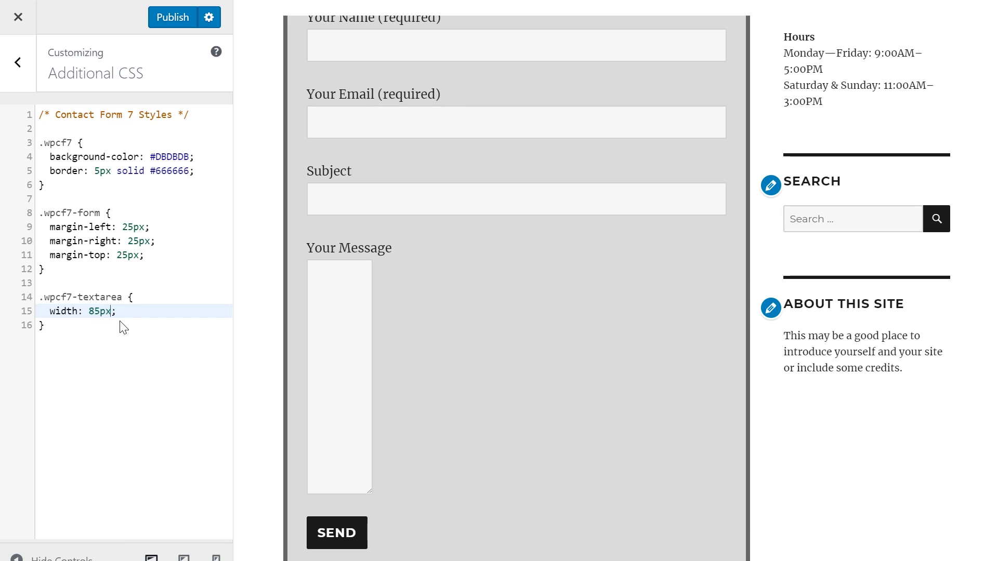
pyautogui.write('%')
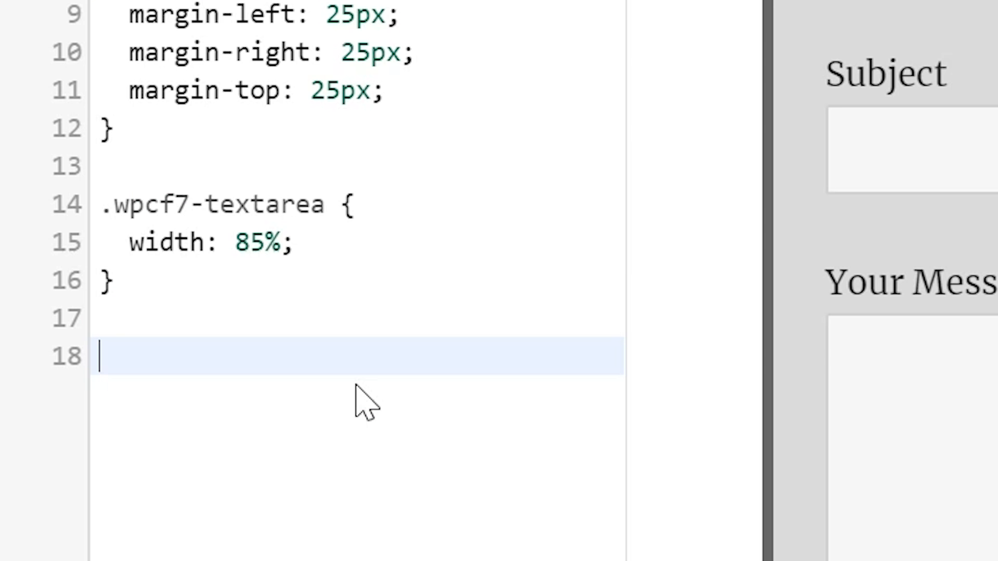
# - Add a '.wpcf7 input { width: 50%; }' rule, publish the changes and leave the Customizer
pyautogui.write('.wpcf7')
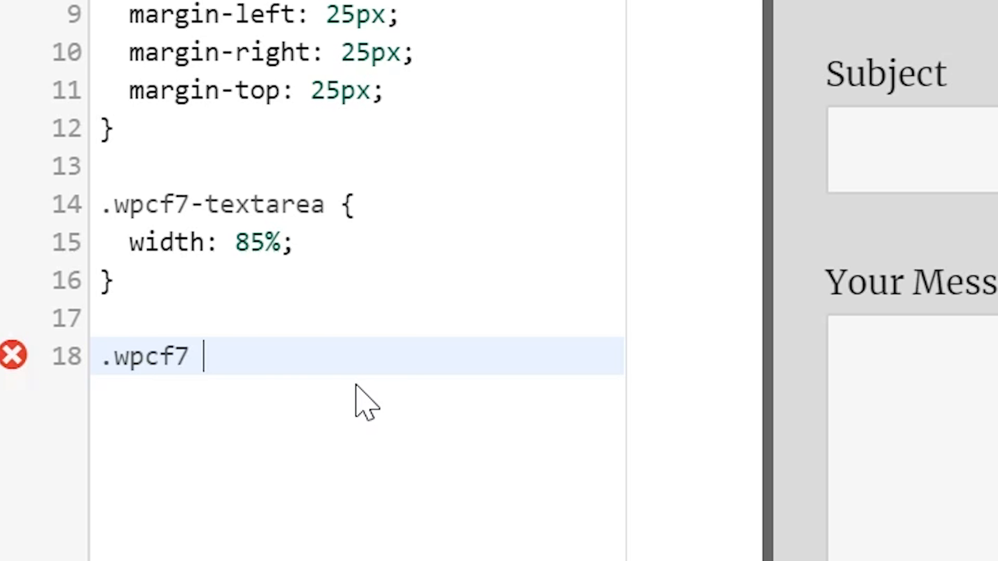
pyautogui.write('input {')
pyautogui.write('width: 50%;')
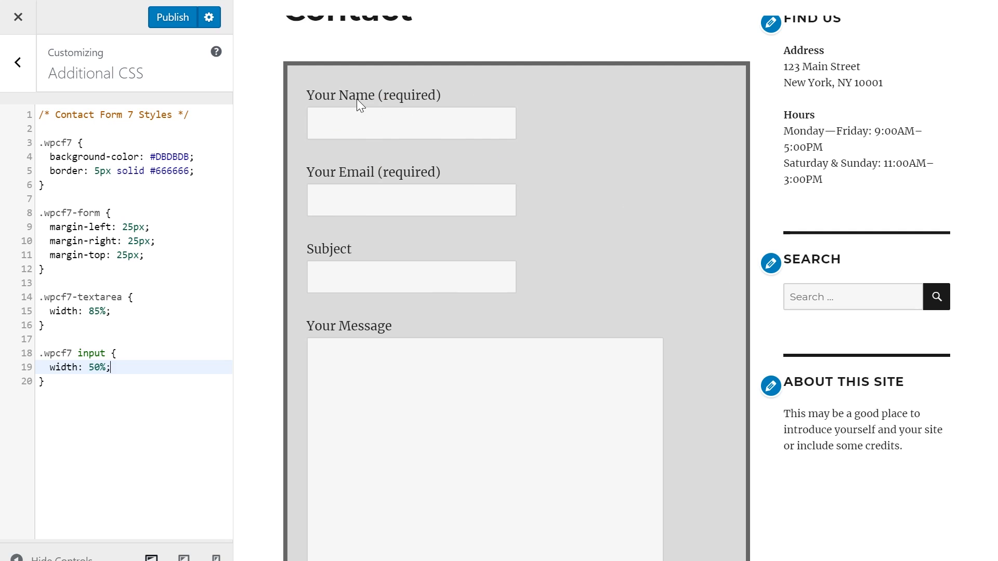
pyautogui.click(172, 17)
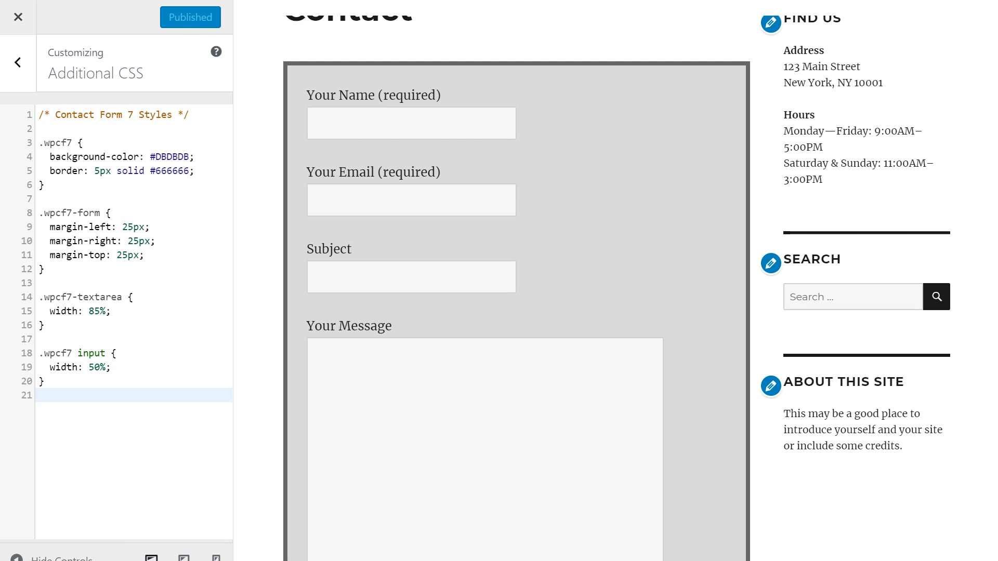
pyautogui.click(16, 16)
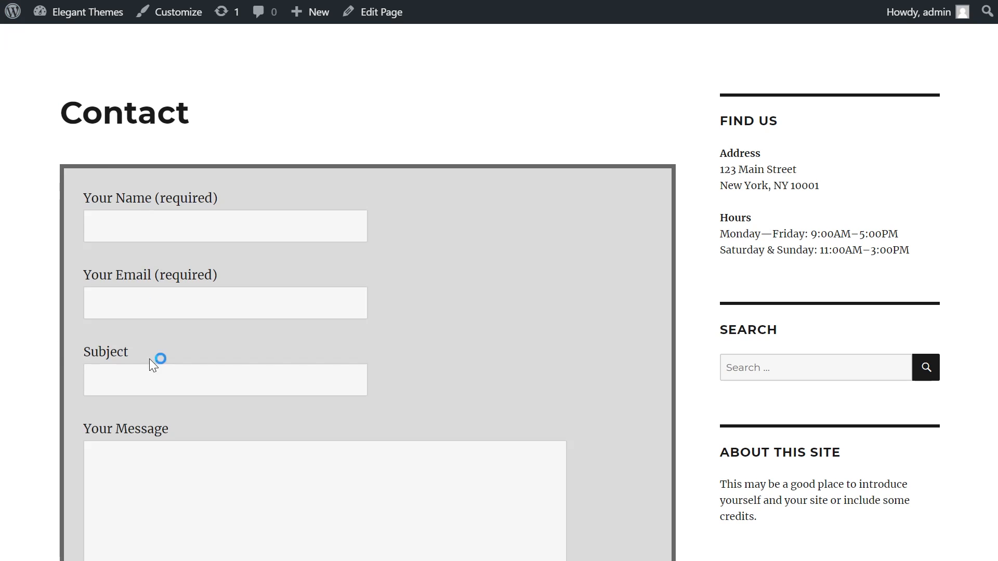
pyautogui.scroll(-3)
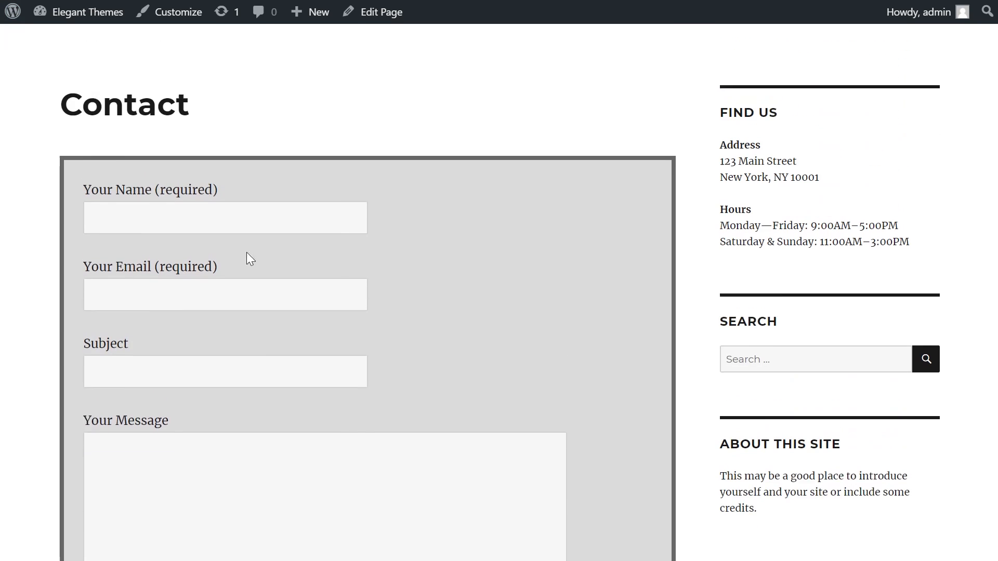
pyautogui.click(177, 12)
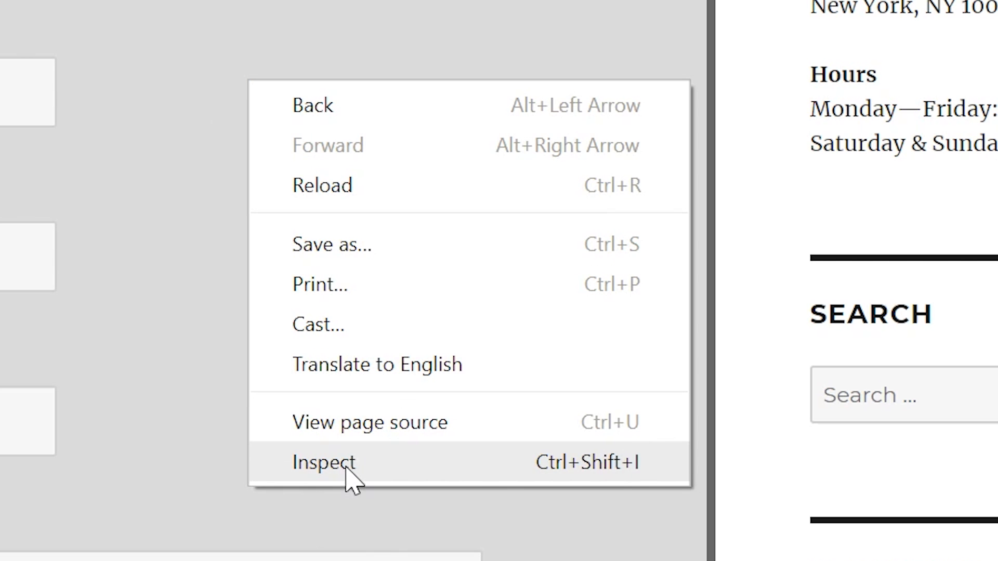
pyautogui.moveTo(360, 499)
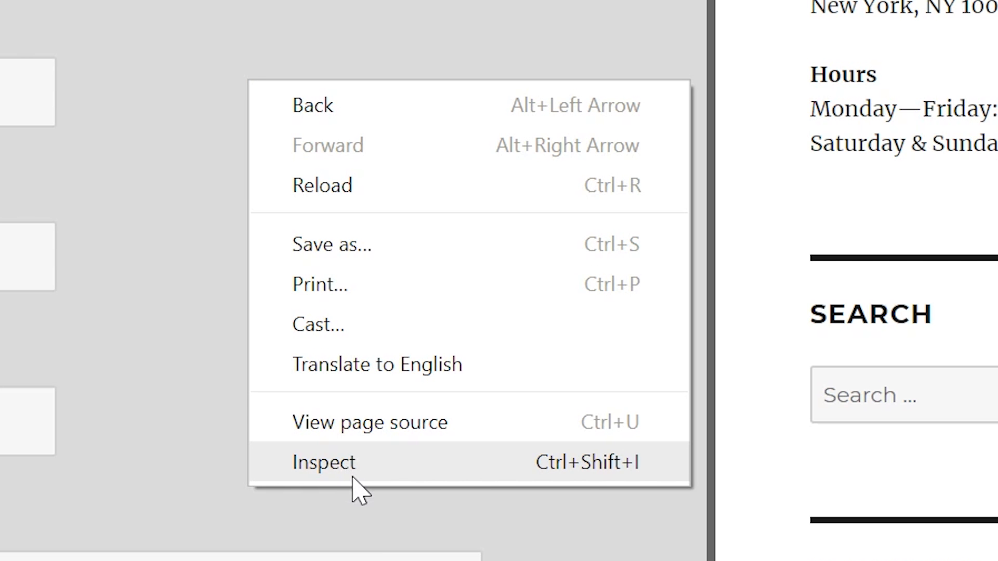
# - Inspect the form and select its ID value wpcf7-f4-p29-o1 for copying
pyautogui.click(323, 463)
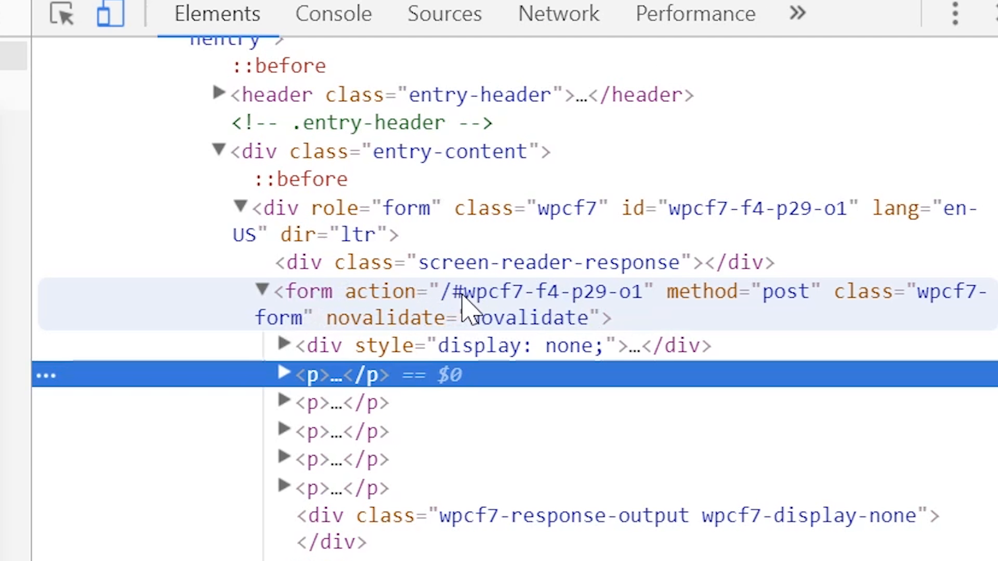
pyautogui.moveTo(567, 312)
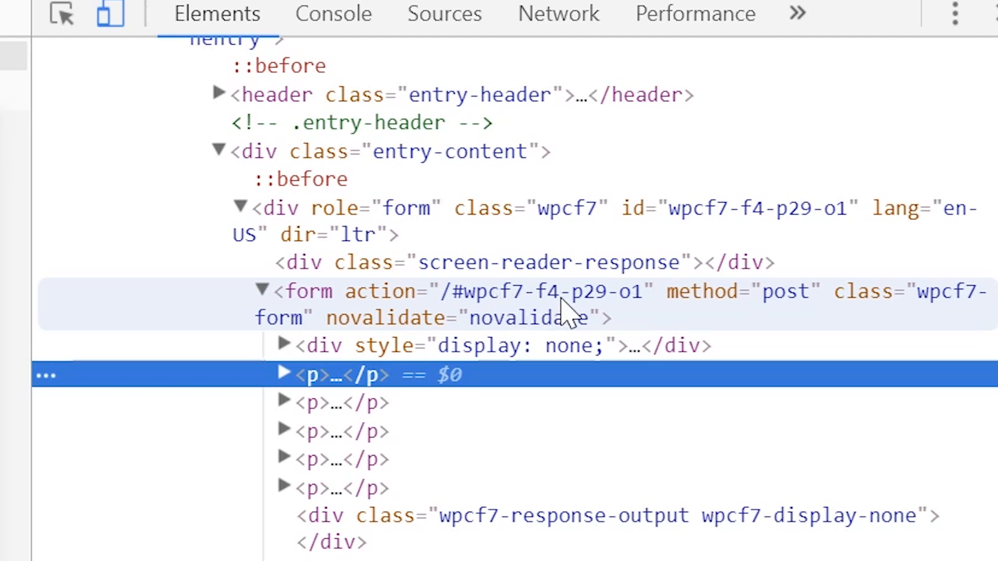
pyautogui.moveTo(621, 324)
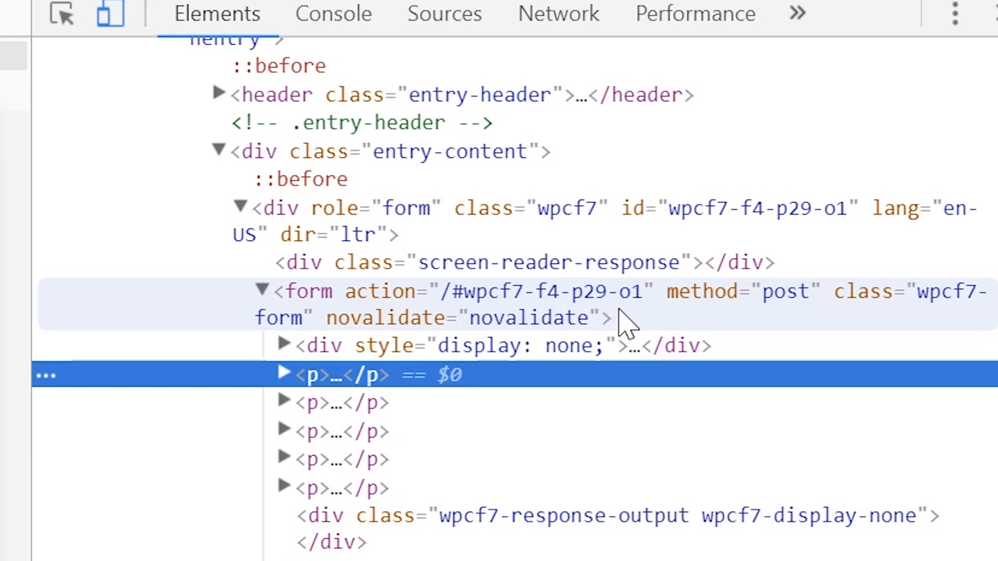
pyautogui.moveTo(471, 307)
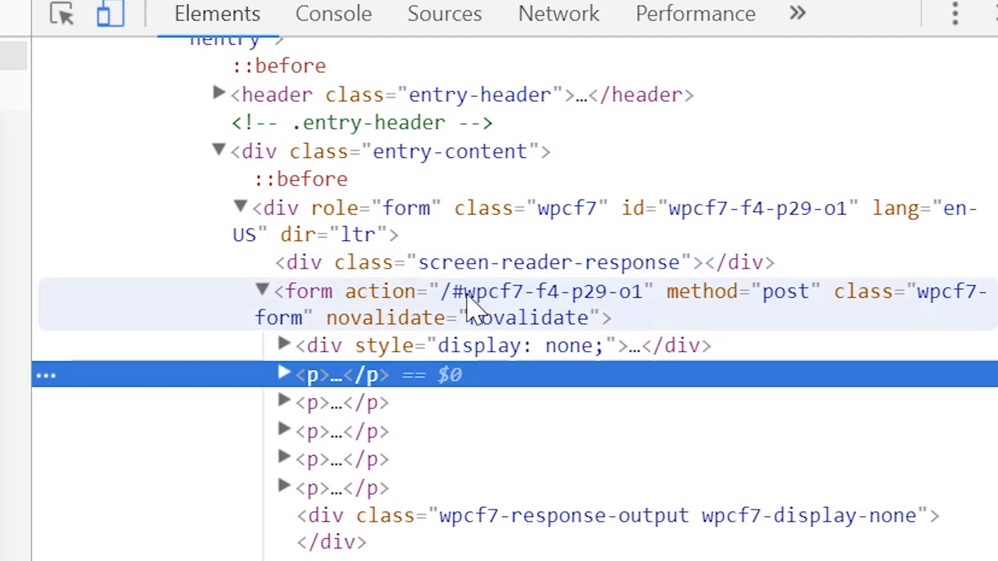
pyautogui.doubleClick(541, 291)
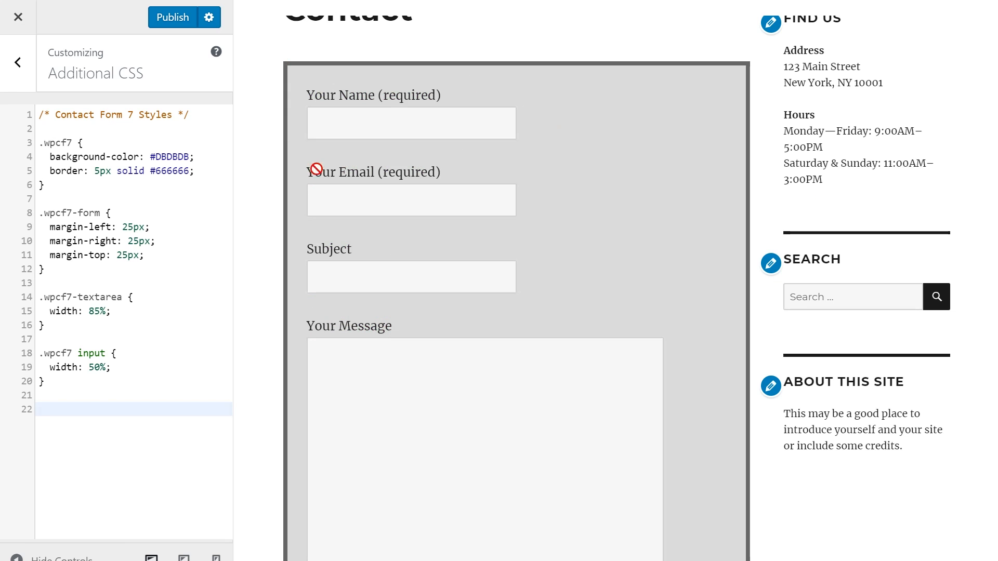
pyautogui.moveTo(590, 247)
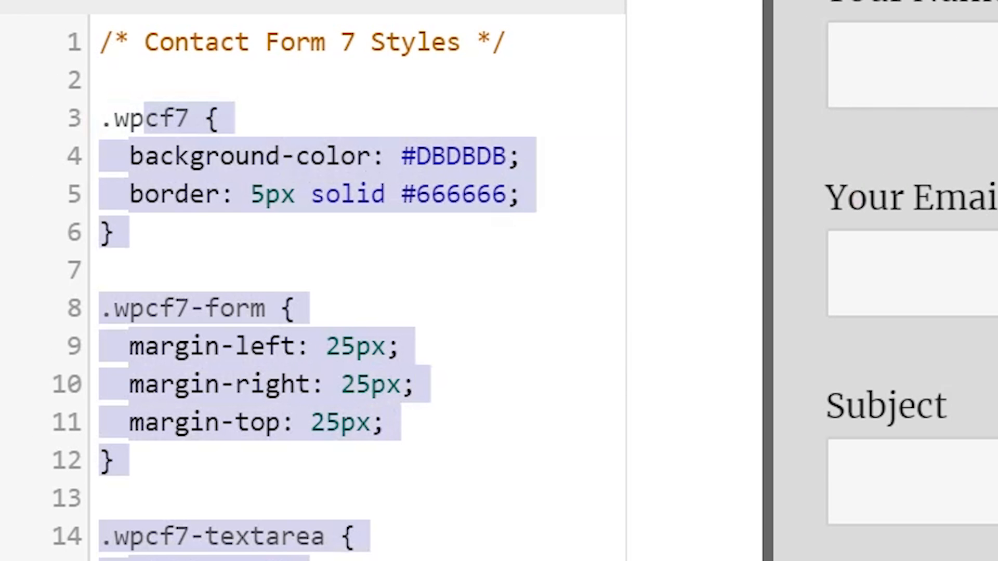
# - Add a '#wpcf7-f4-p29-o1 { background-color: #0f0f; }' rule and leave the Customizer
pyautogui.scroll(-3)
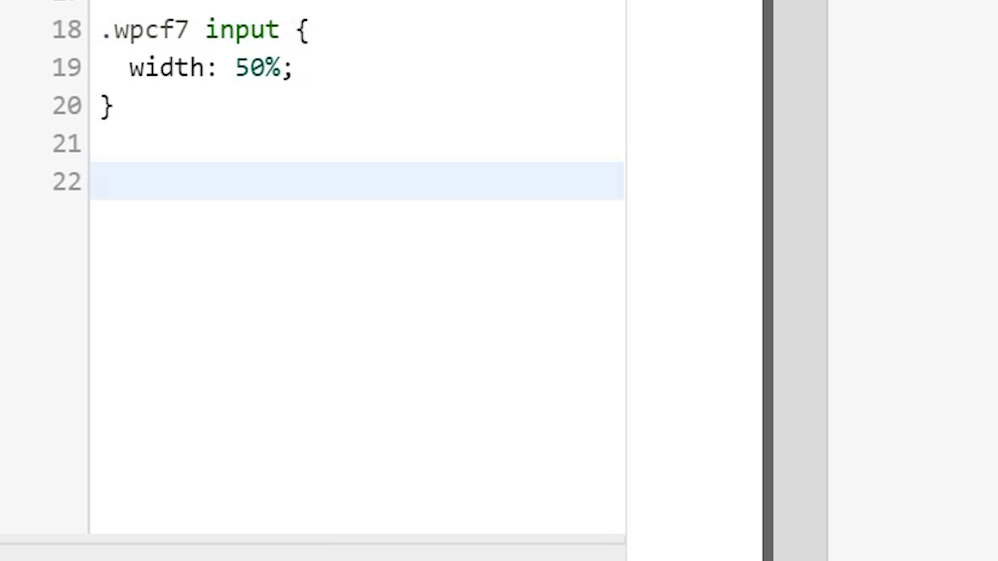
pyautogui.write('#wpcf7-f4-p29-o1 {}')
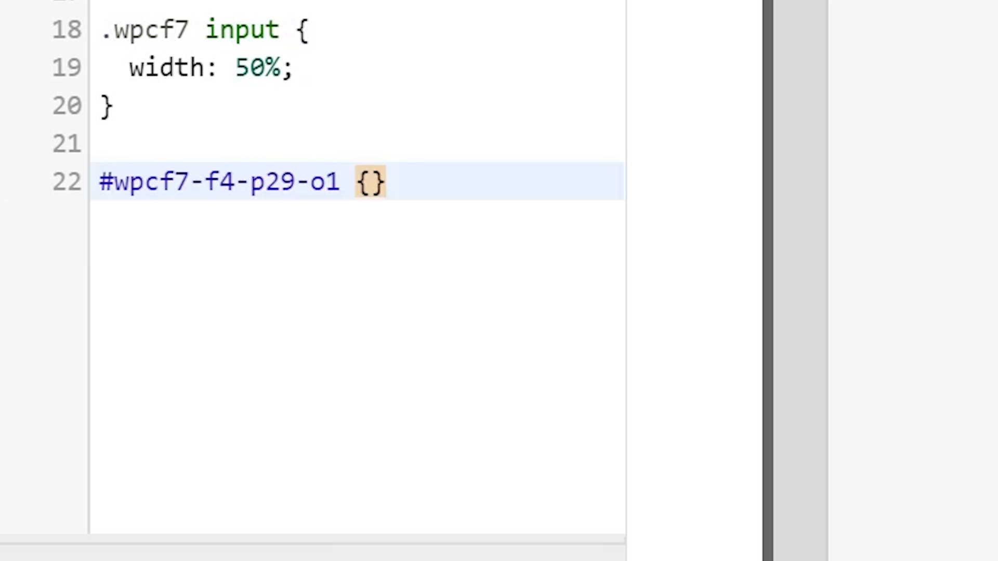
pyautogui.write('background')
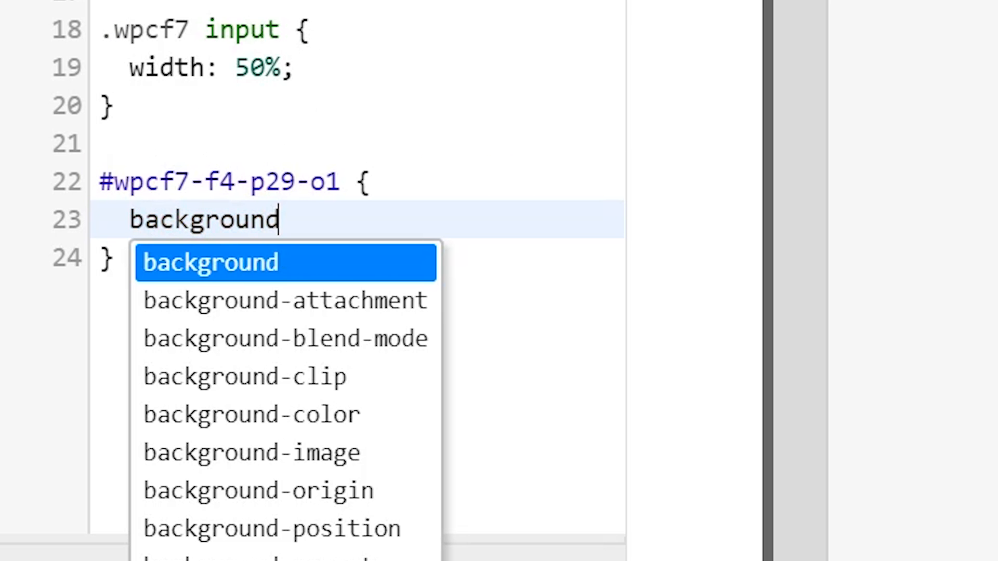
pyautogui.write('-color: #0f0f;')
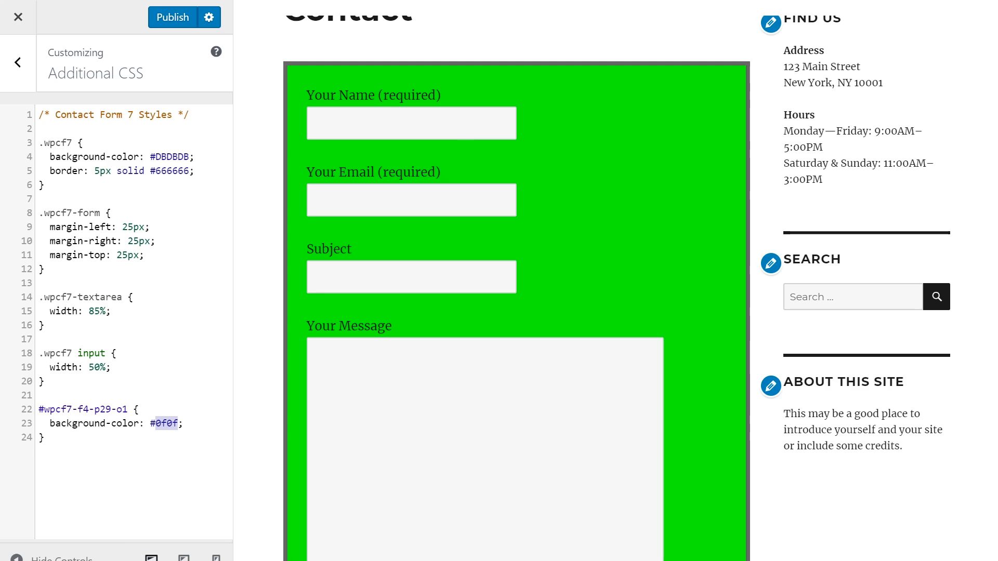
pyautogui.click(17, 17)
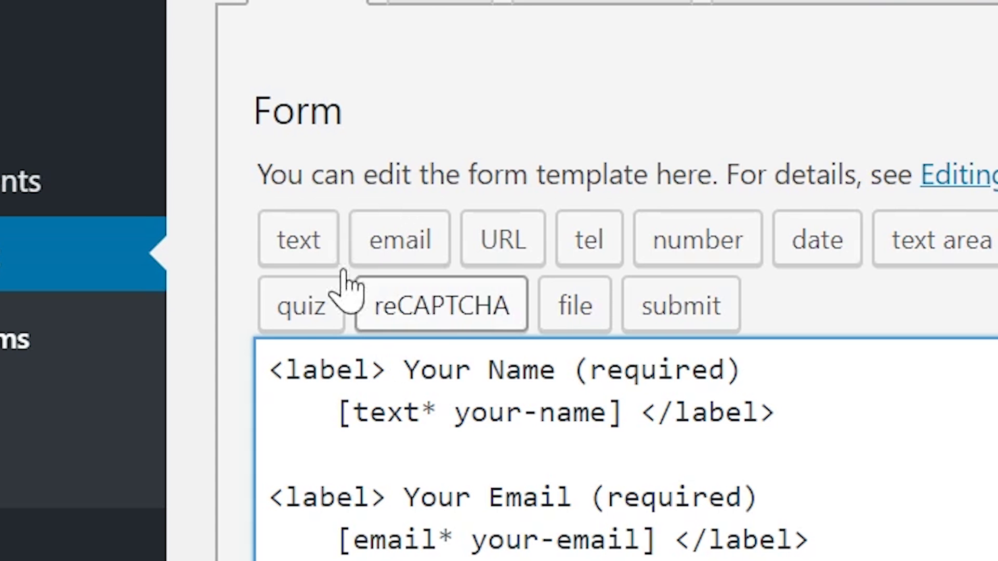
# - Start a new text form-tag with customized-field as its Id attribute
pyautogui.click(298, 240)
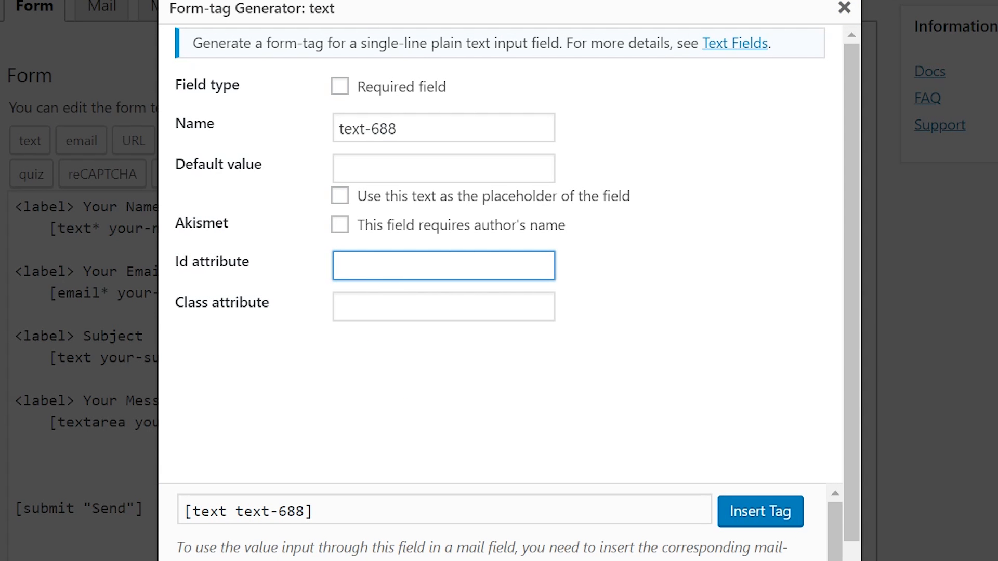
pyautogui.write('customized-field')
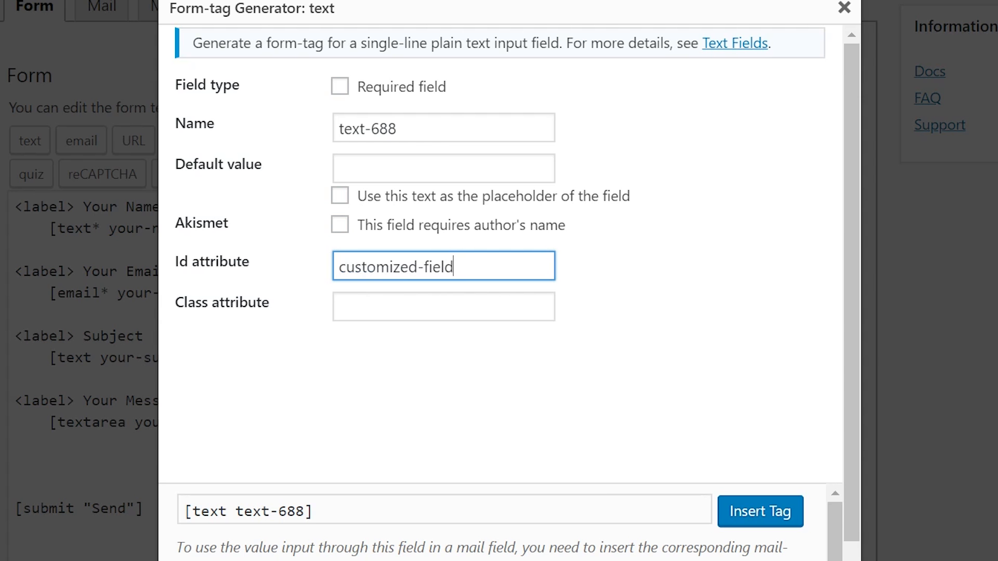
pyautogui.moveTo(763, 497)
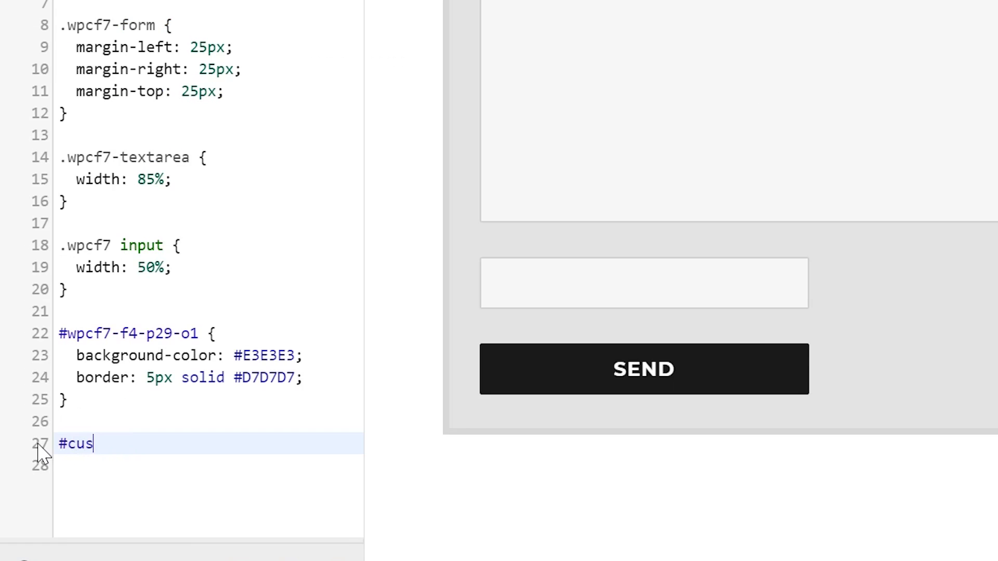
# - Add a '#customized-field { border: 10px solid #333; }' rule and leave the Customizer
pyautogui.write('tomized-field {')
pyautogui.click(208, 464)
pyautogui.write('border:')
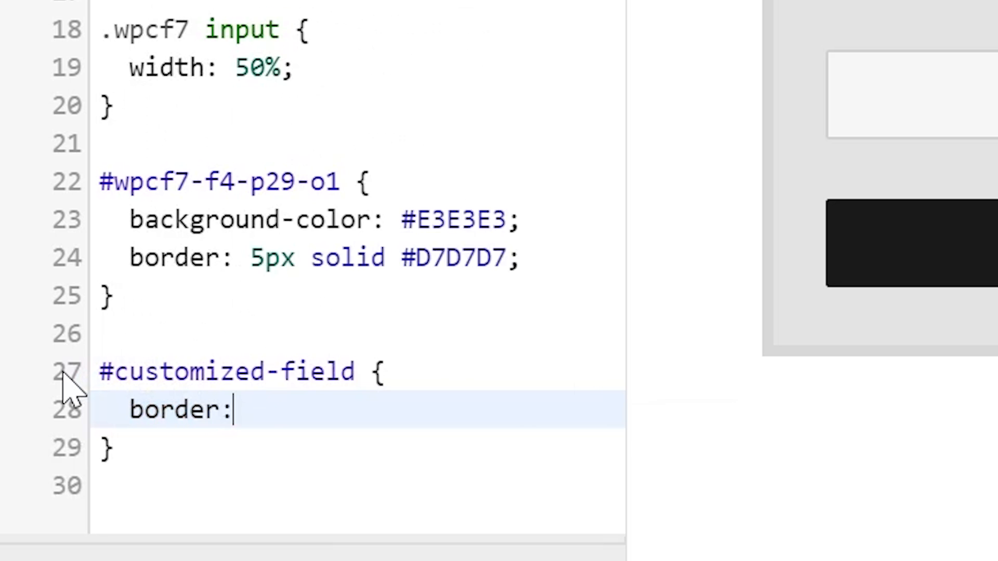
pyautogui.write('10px solid')
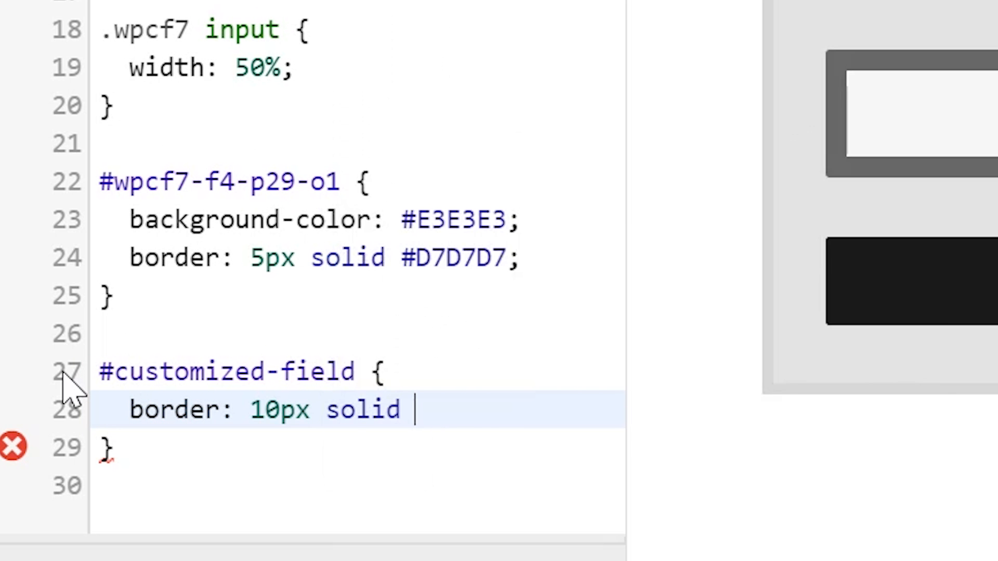
pyautogui.write('#333;')
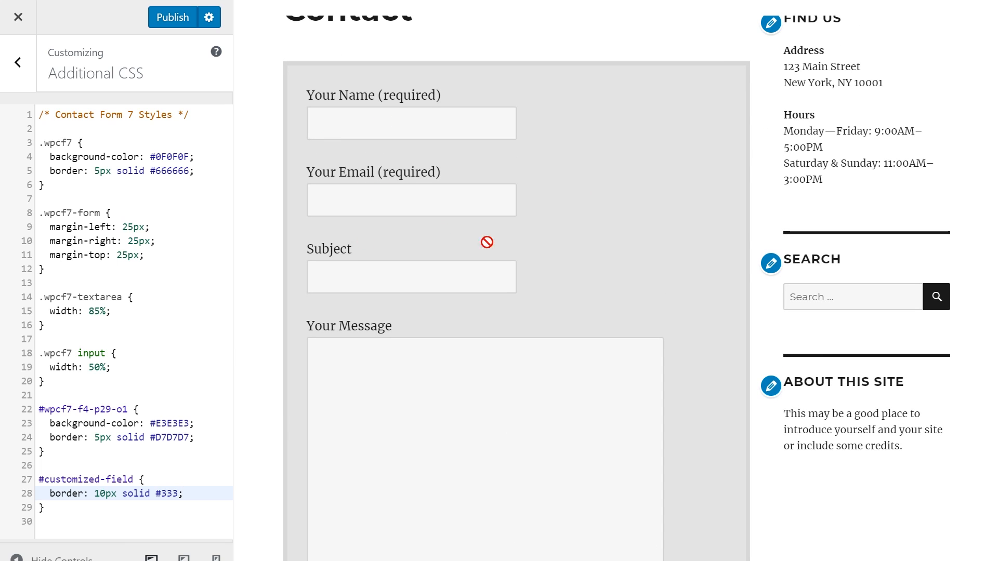
pyautogui.click(17, 17)
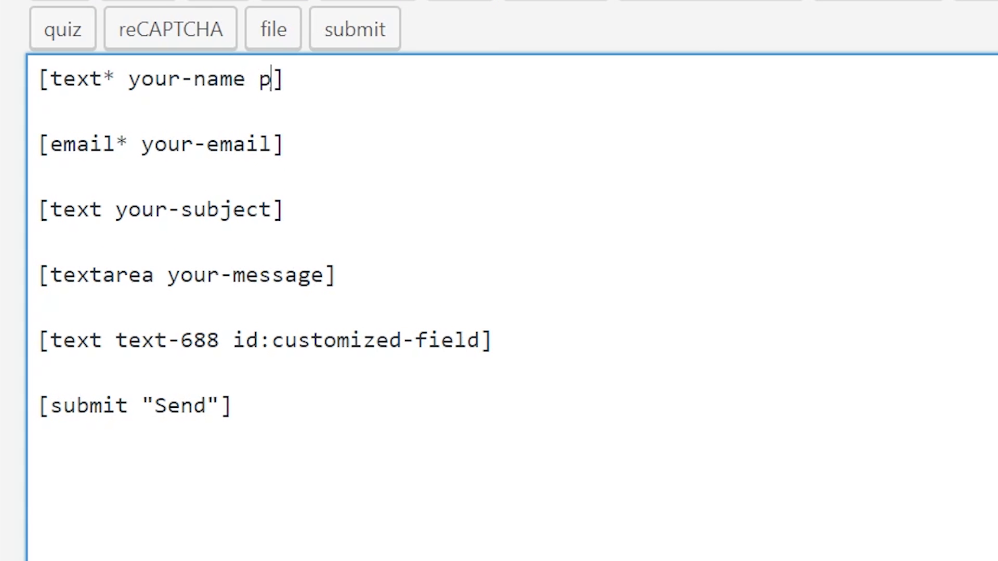
# - Give the form tags placeholder "…" options in place of their label wrappers
pyautogui.write('laceholder "')
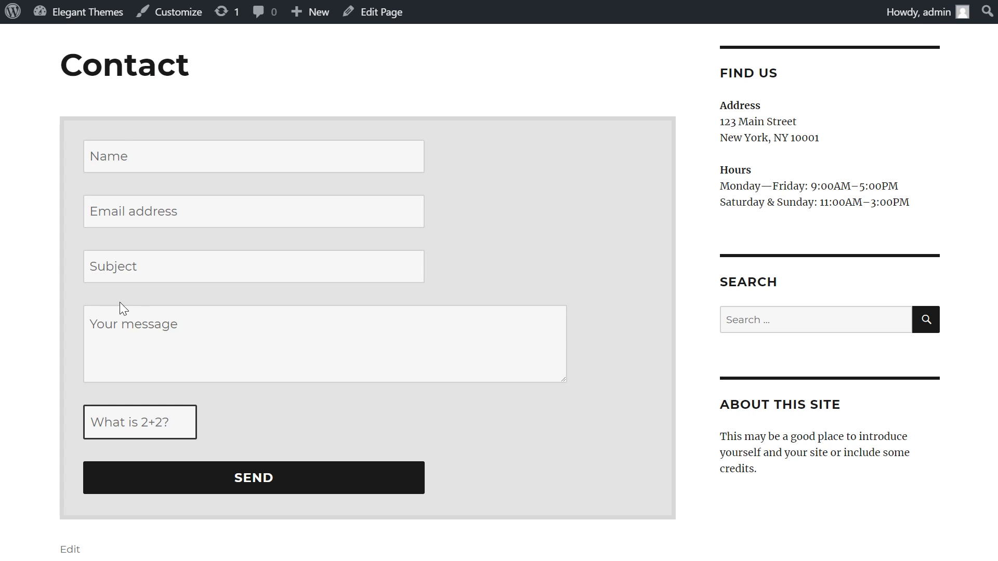
pyautogui.moveTo(220, 256)
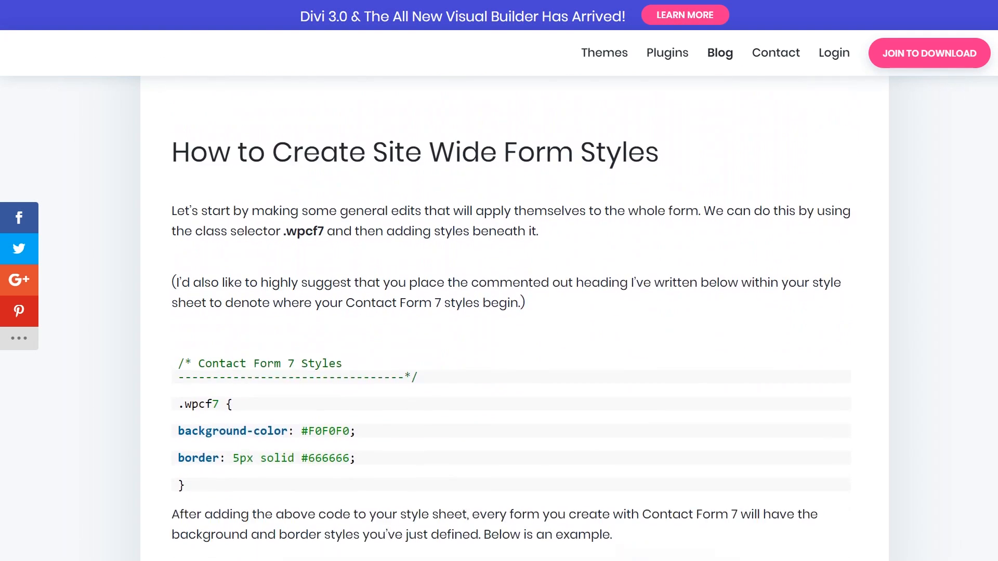
pyautogui.scroll(-3)
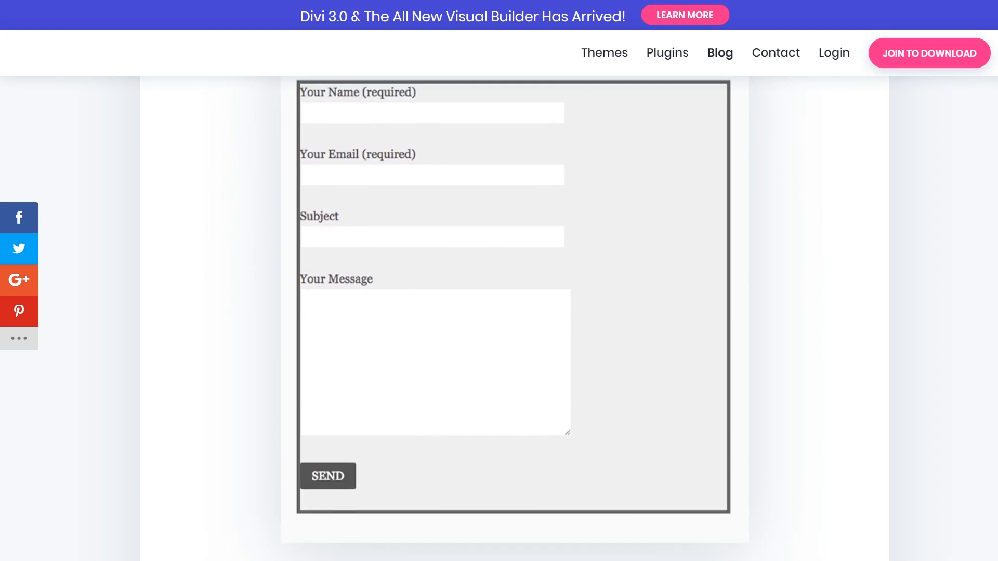